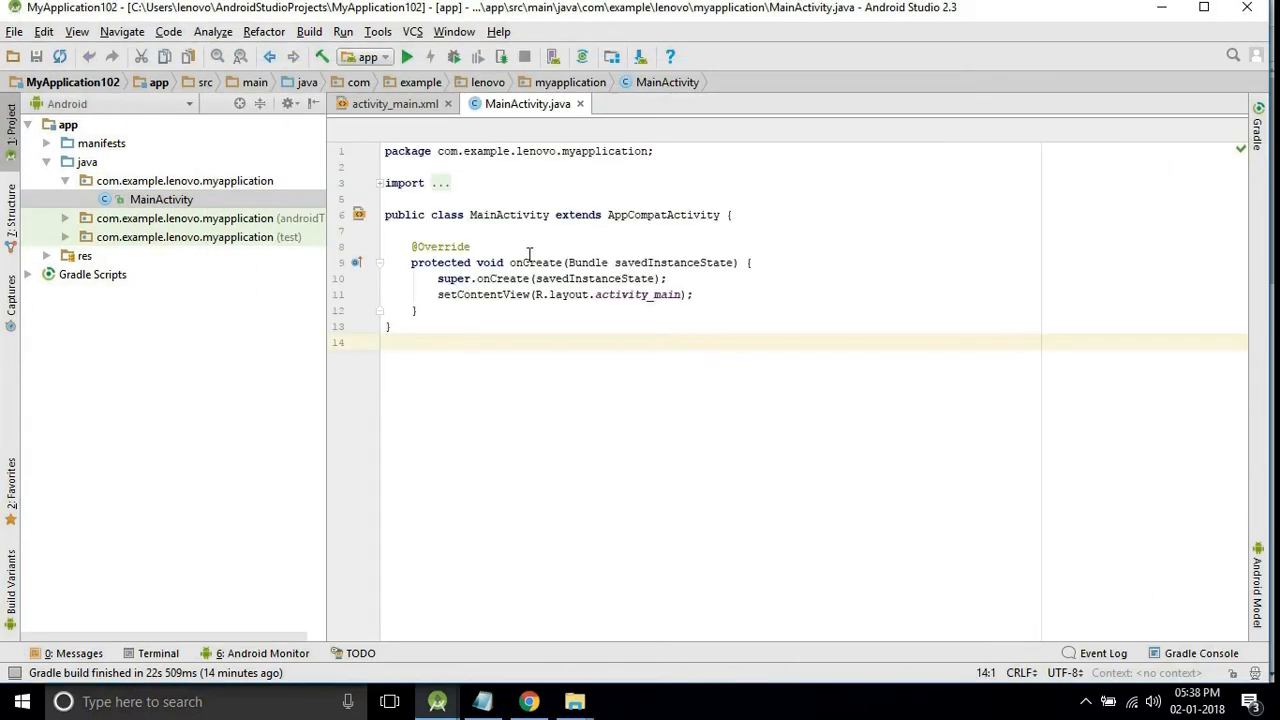
- Give the activity_main.xml LinearLayout vertical orientation and delete the default TextView
click(394, 104)
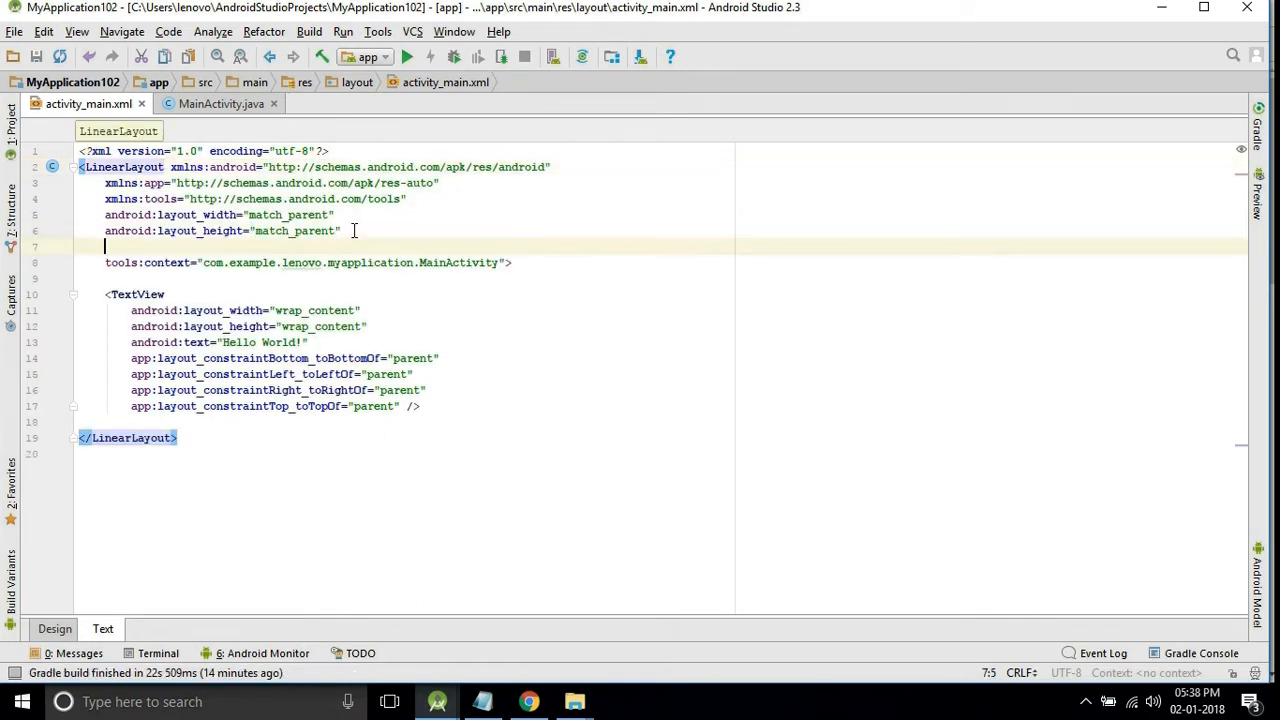
text(android:orientation=")
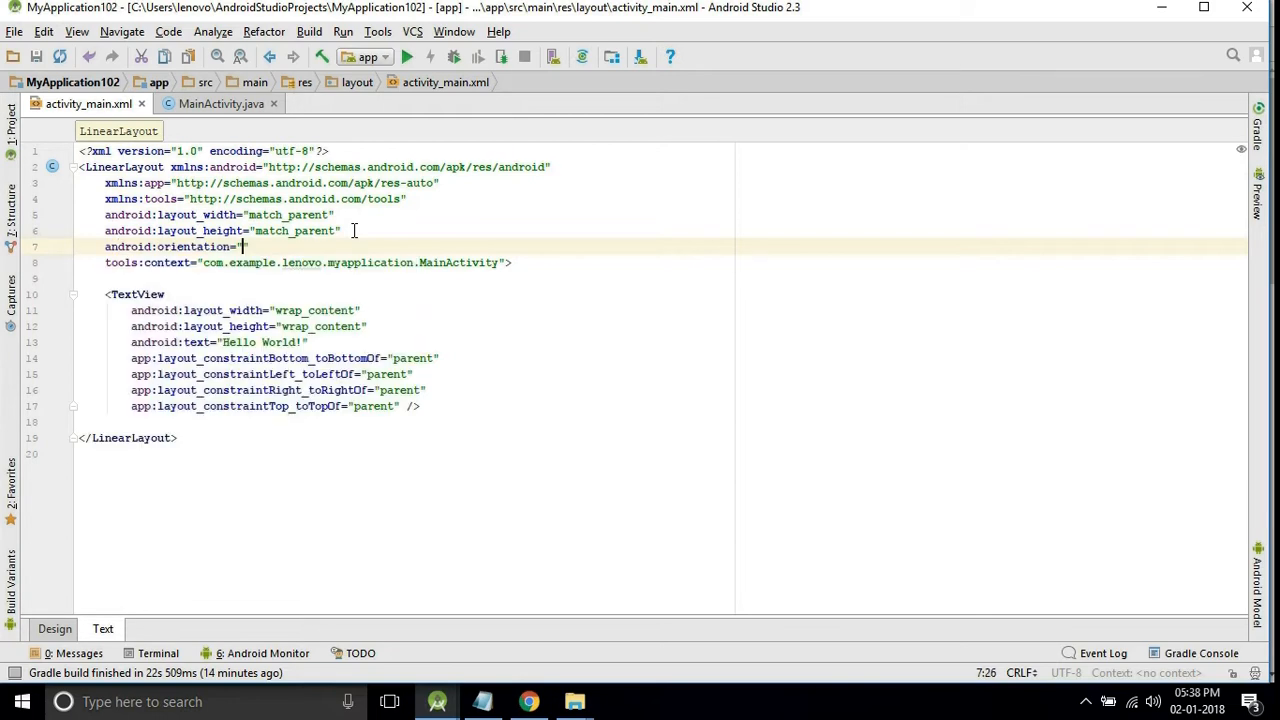
text(vertic)
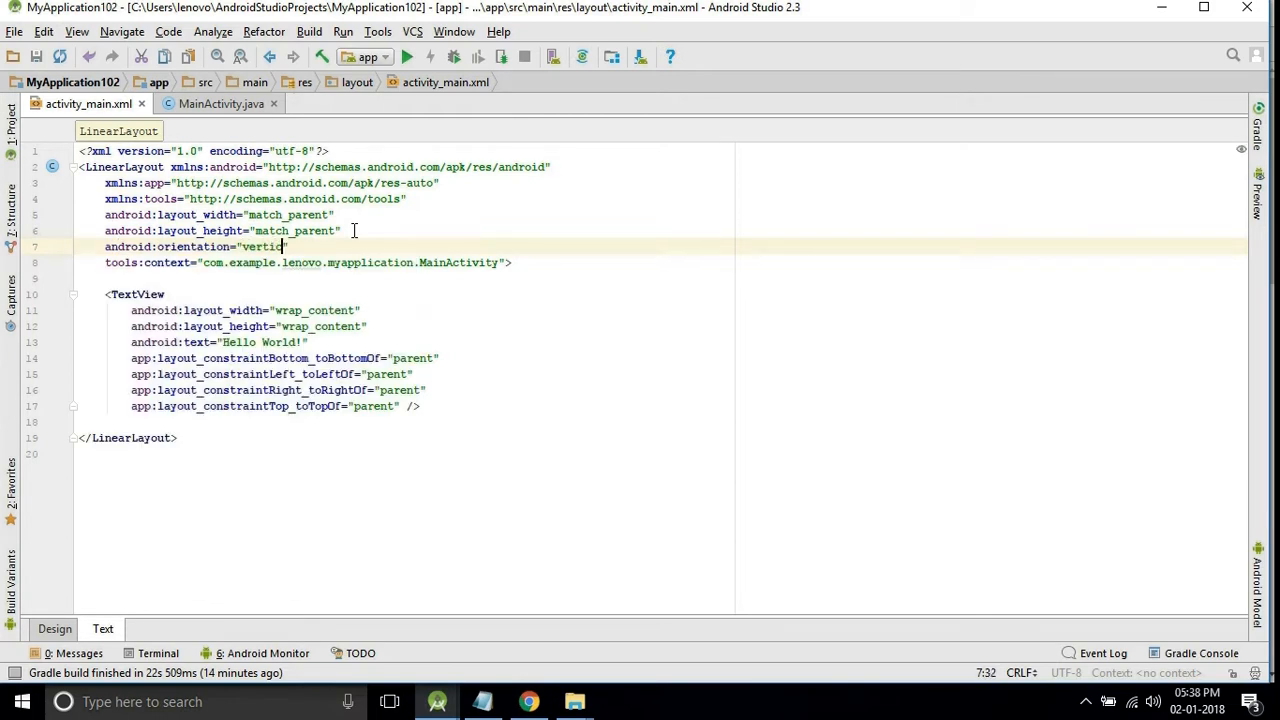
text(al)
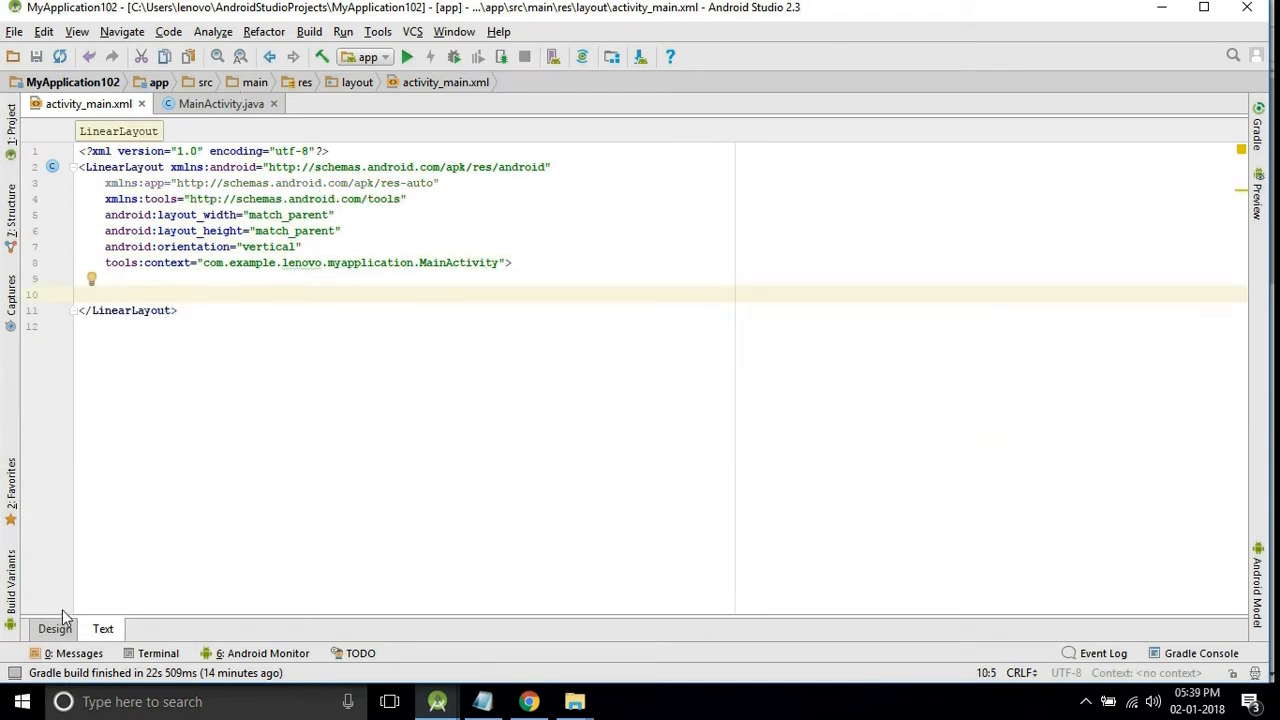
- Drag textView and textView2 into the vertical layout in Design view, then return to XML
click(54, 628)
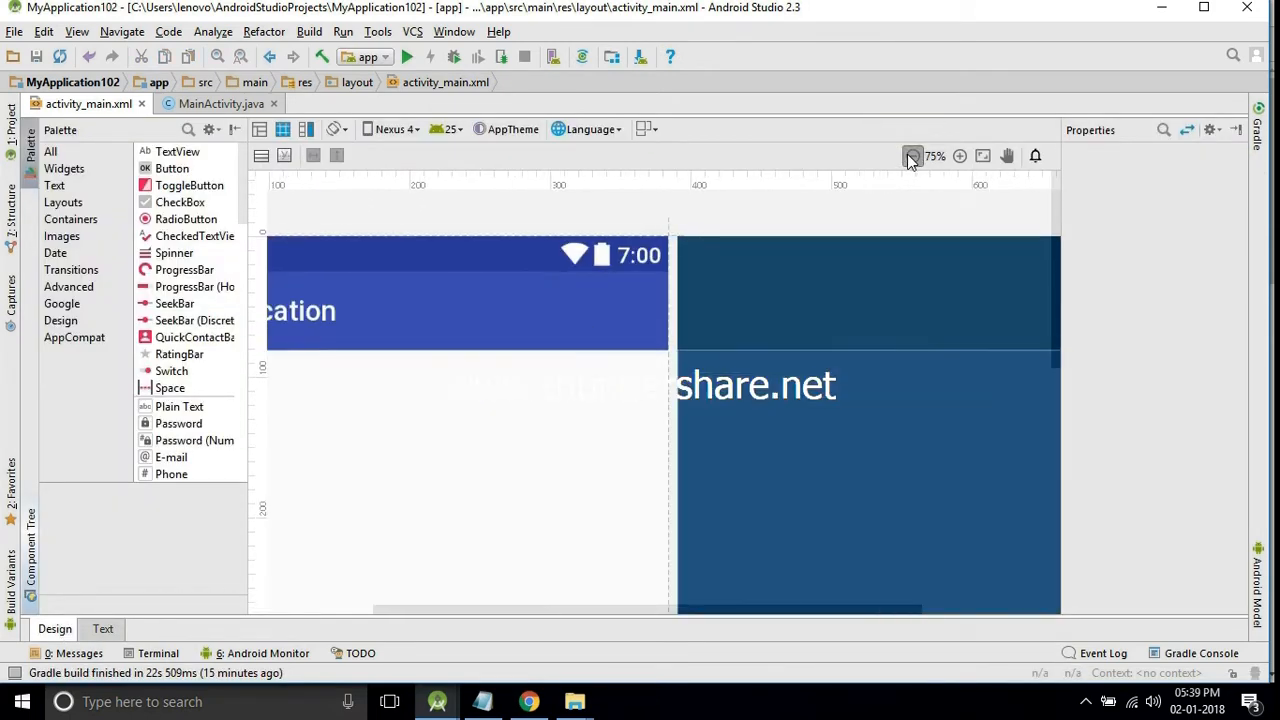
click(911, 155)
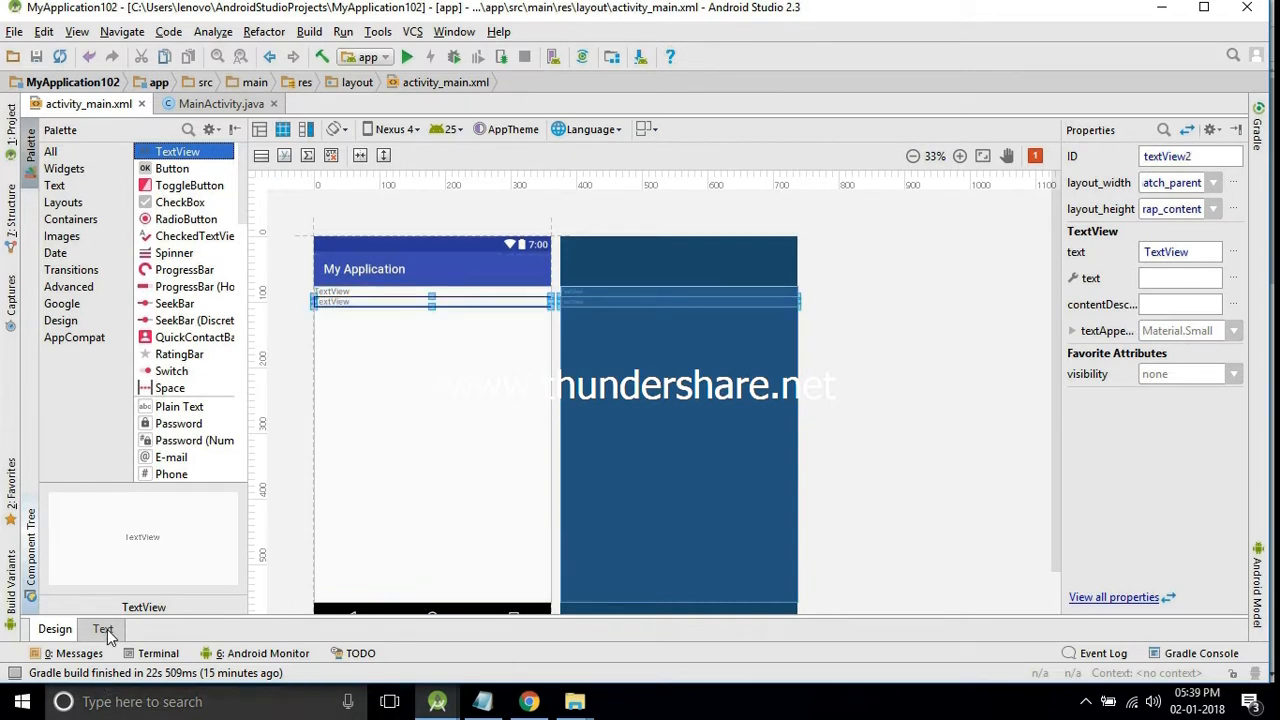
click(102, 629)
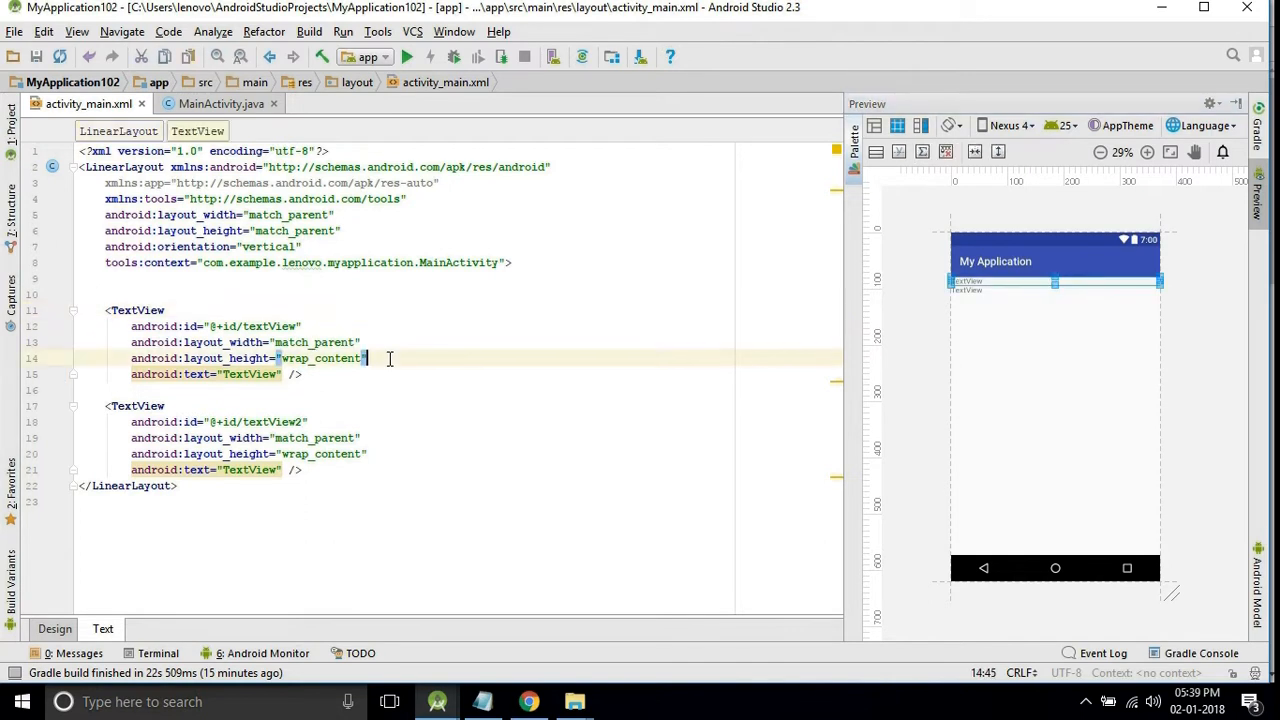
- Set android:textSize="40sp" on both TextViews and clear their "TextView" placeholder text
text(te)
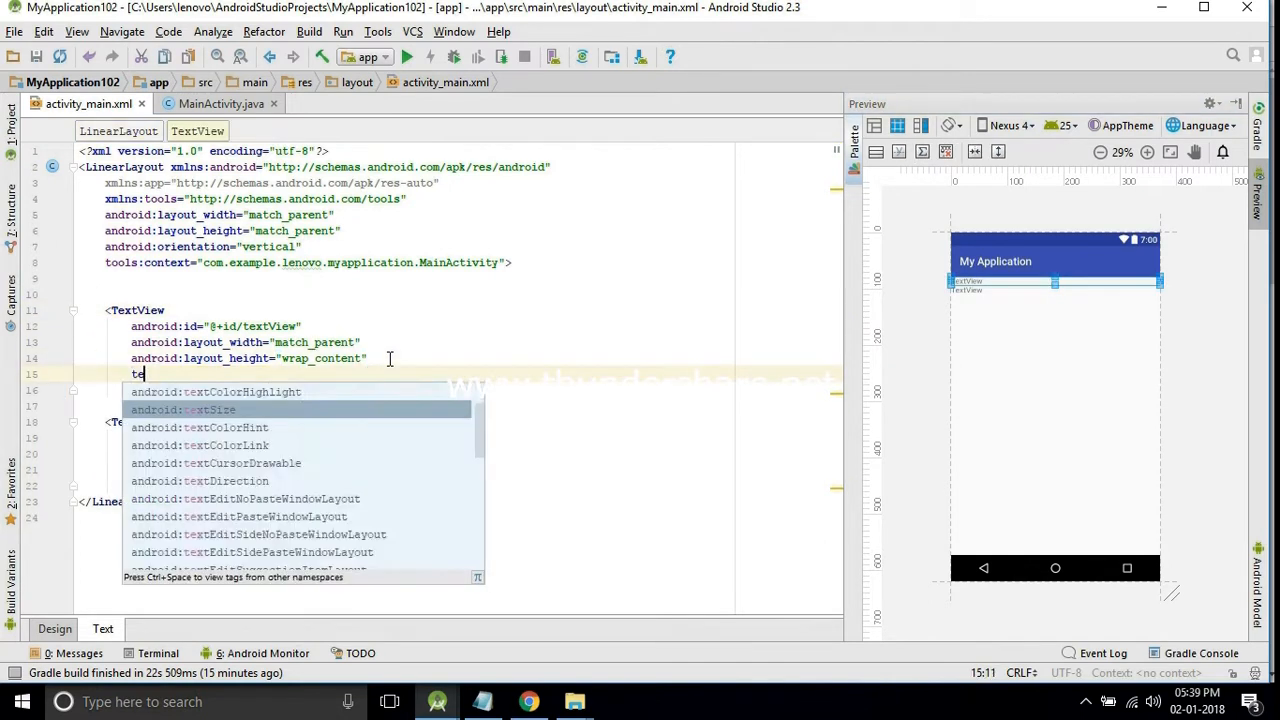
text(xtSize="40)
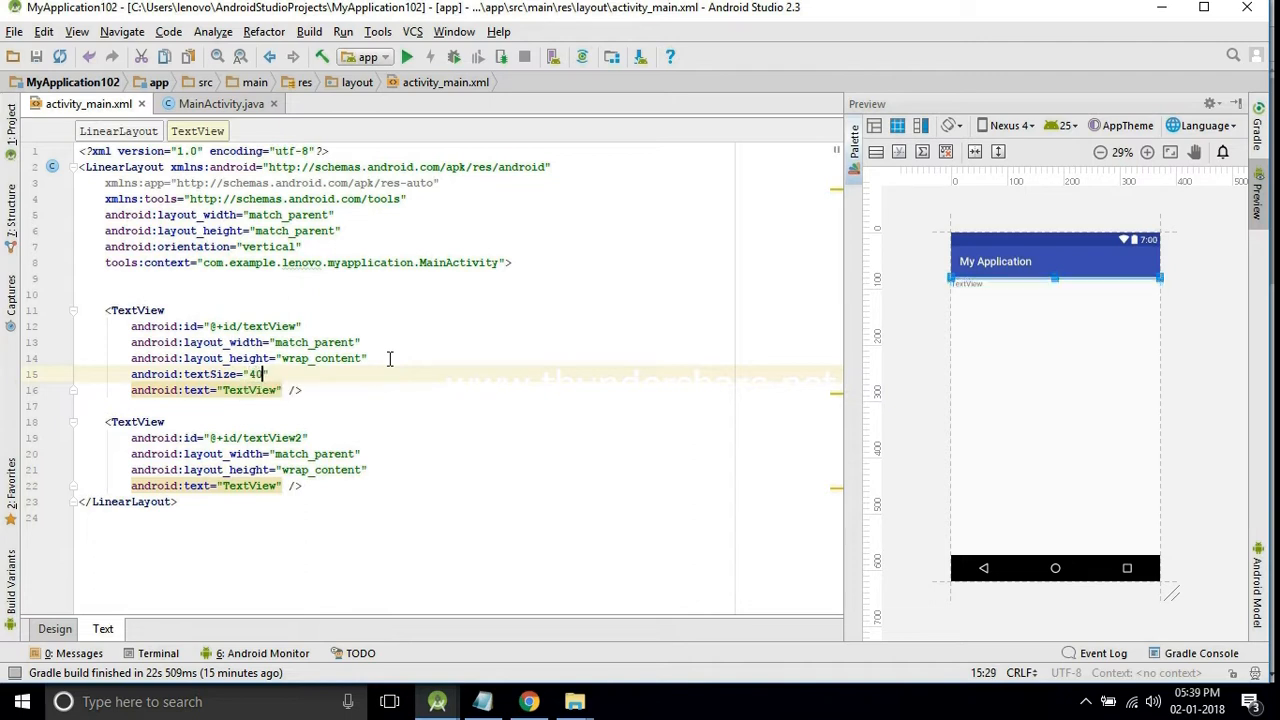
text(sp)
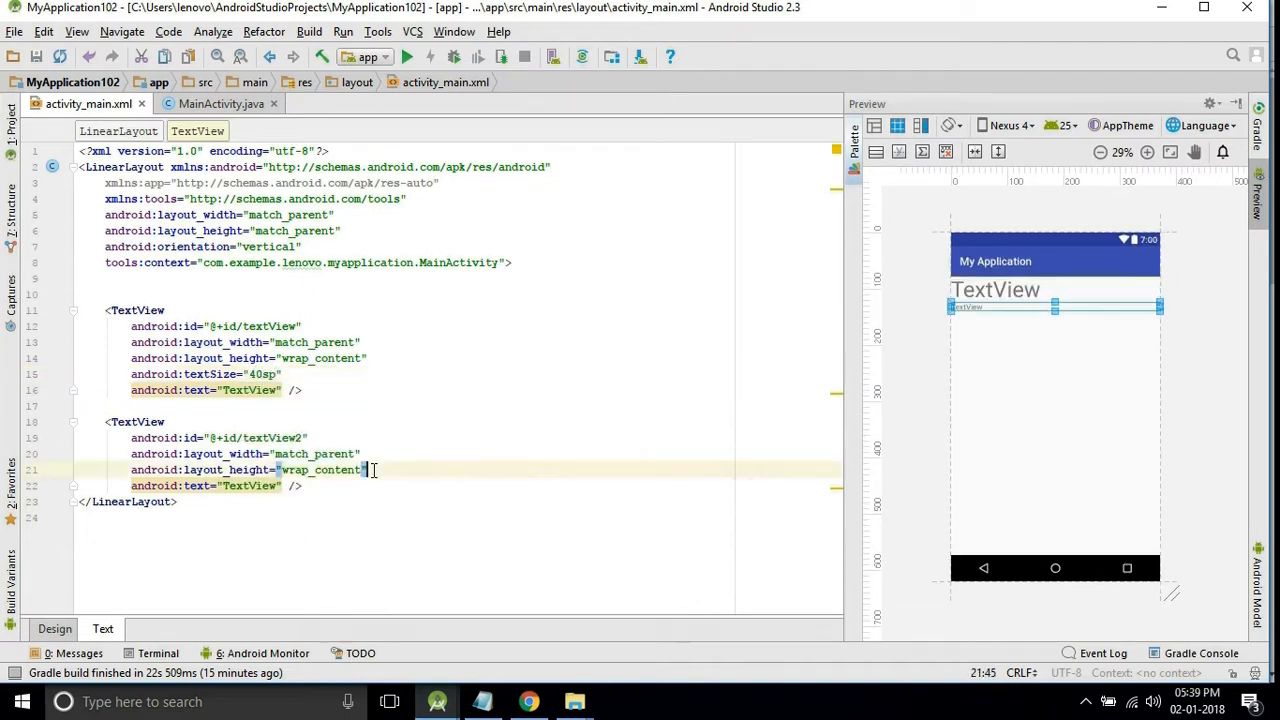
text(android:textSize=")
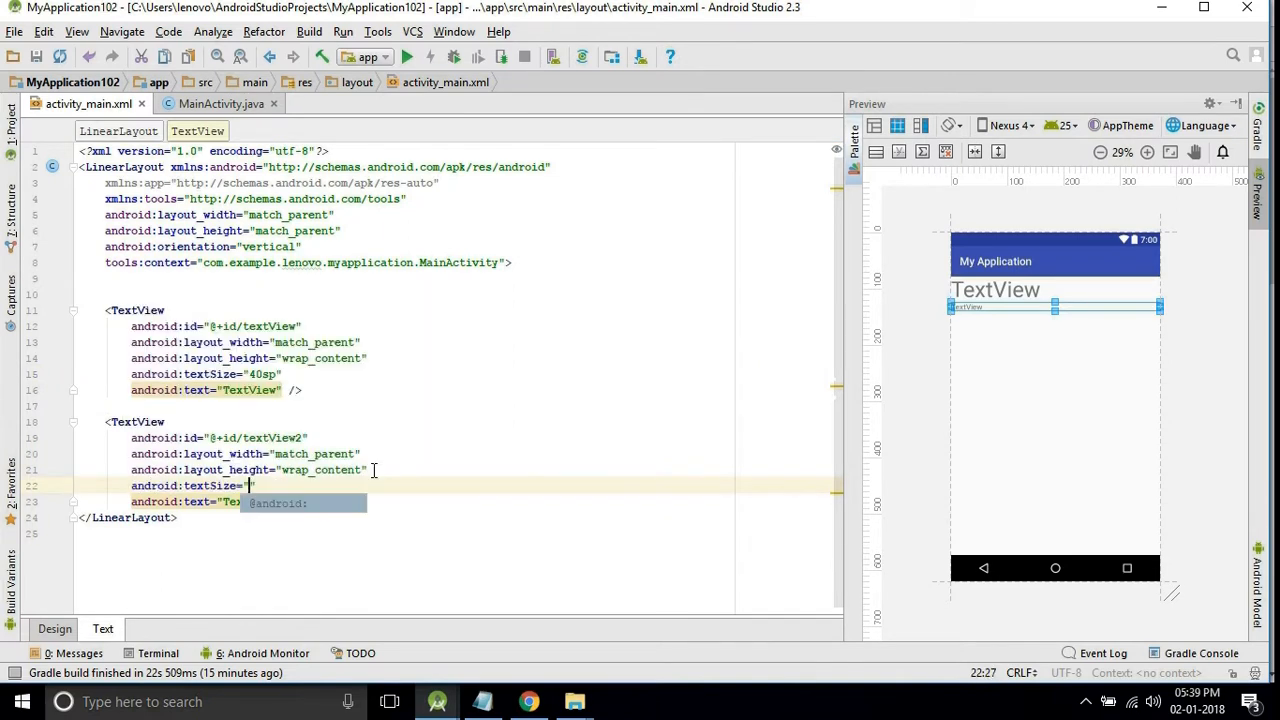
text(40sp)
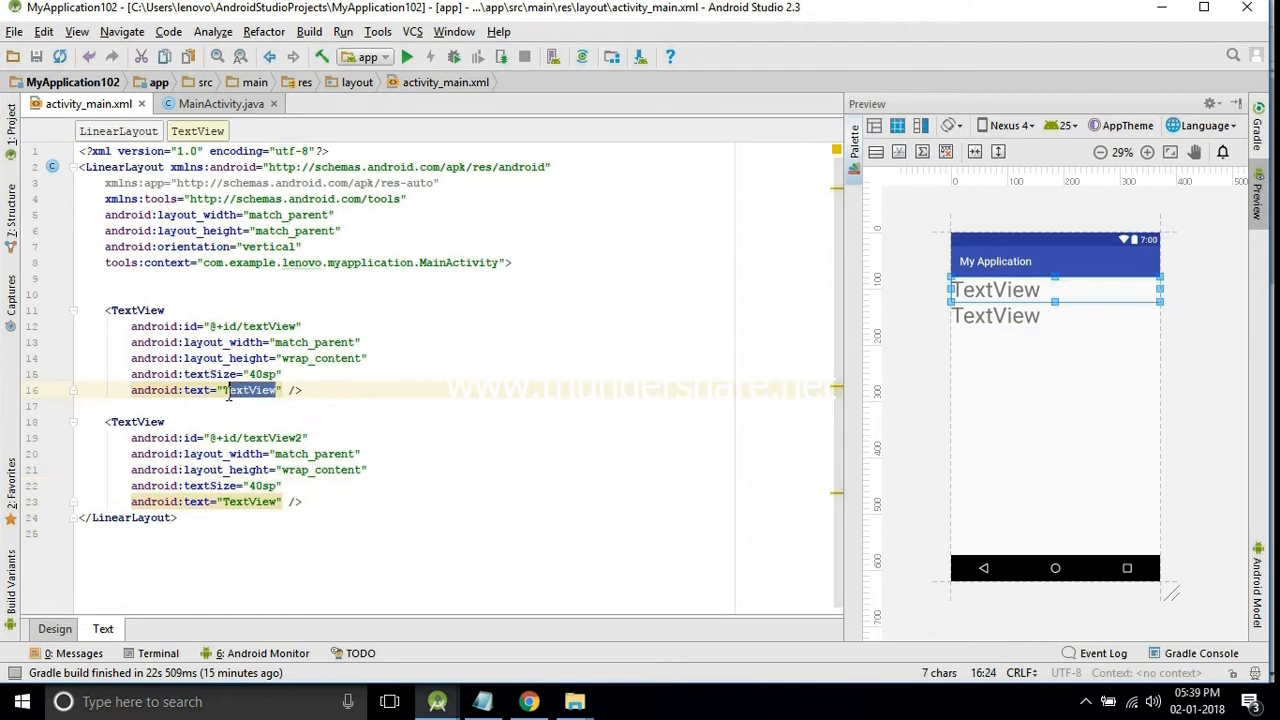
key(Delete)
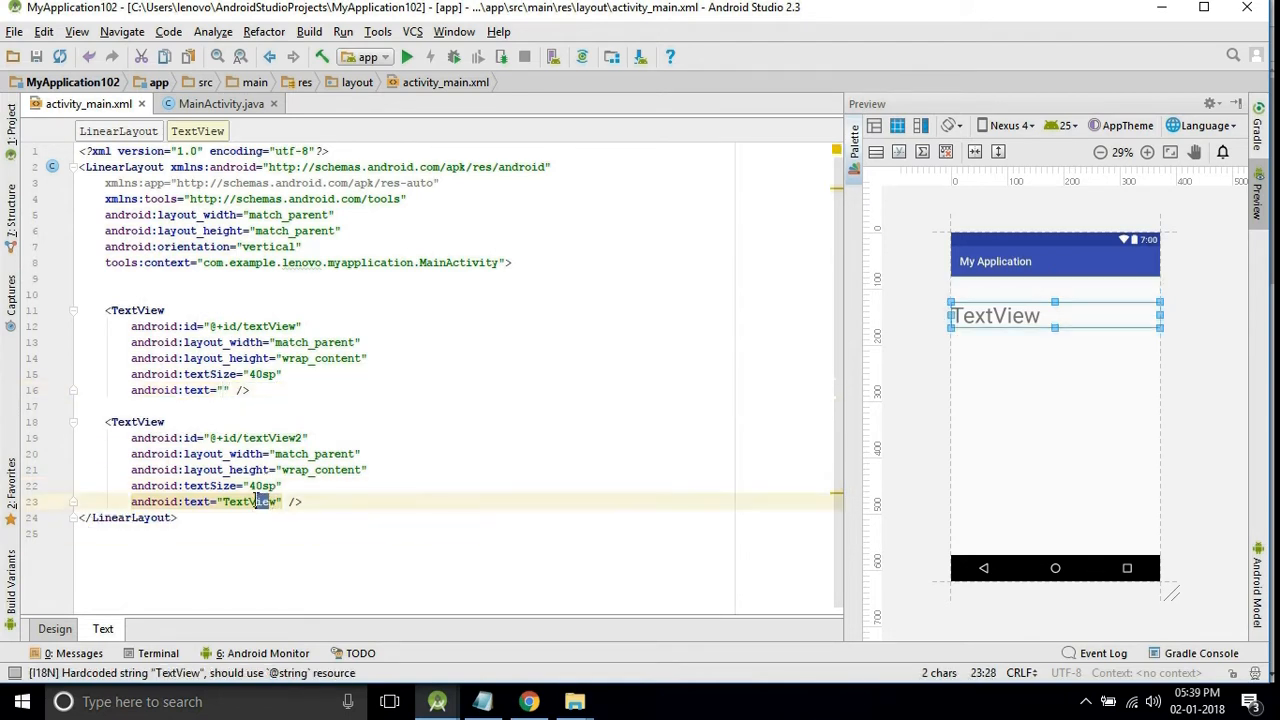
double_click(245, 501)
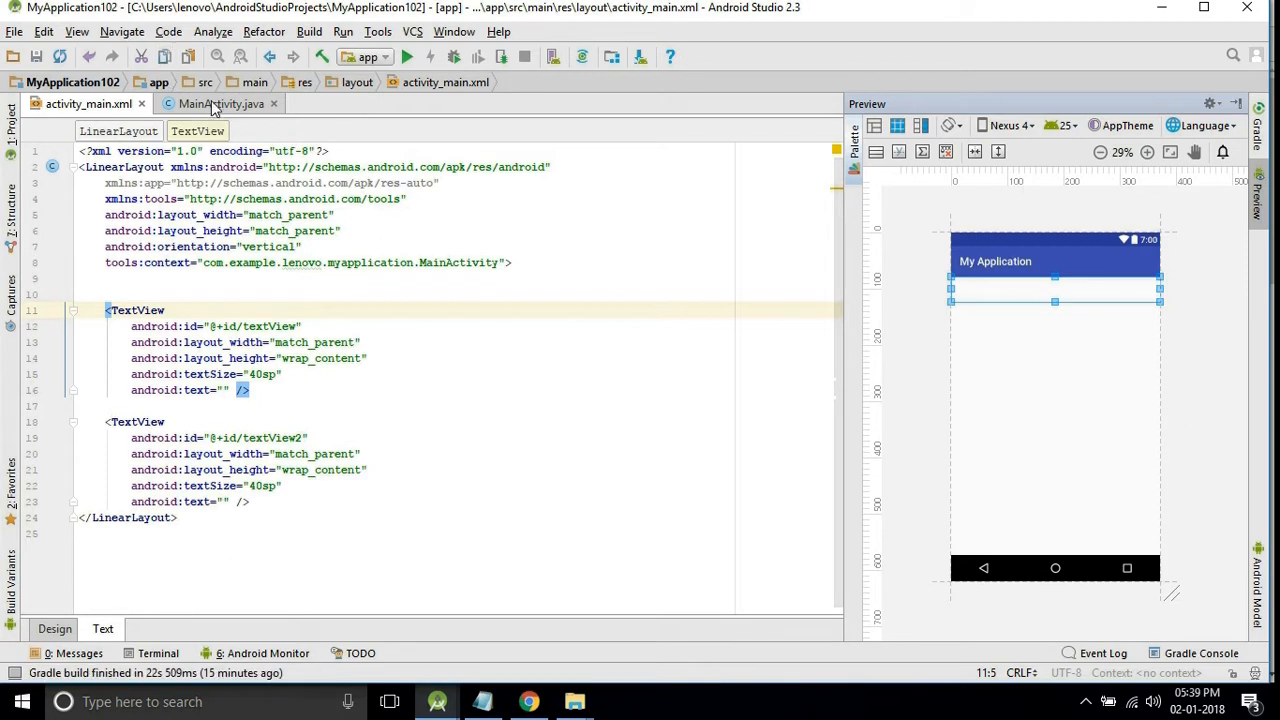
- Open res > values > strings.xml from the Project panel
click(221, 104)
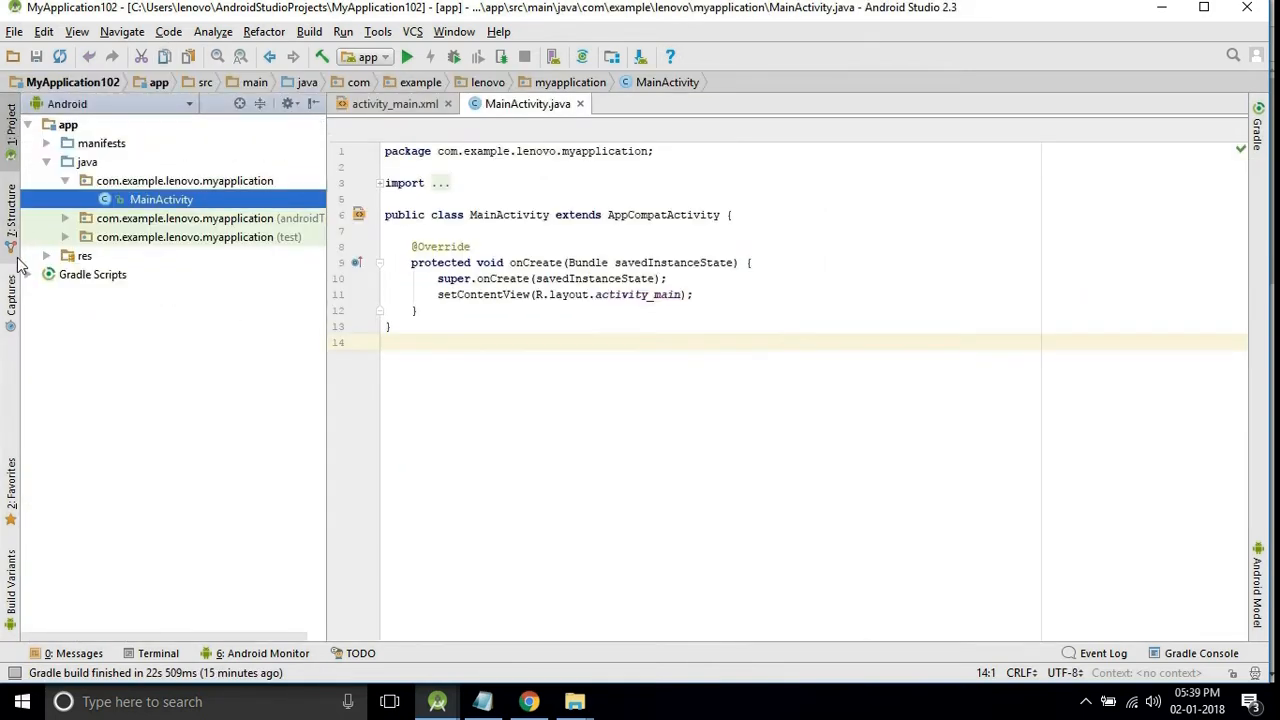
click(85, 256)
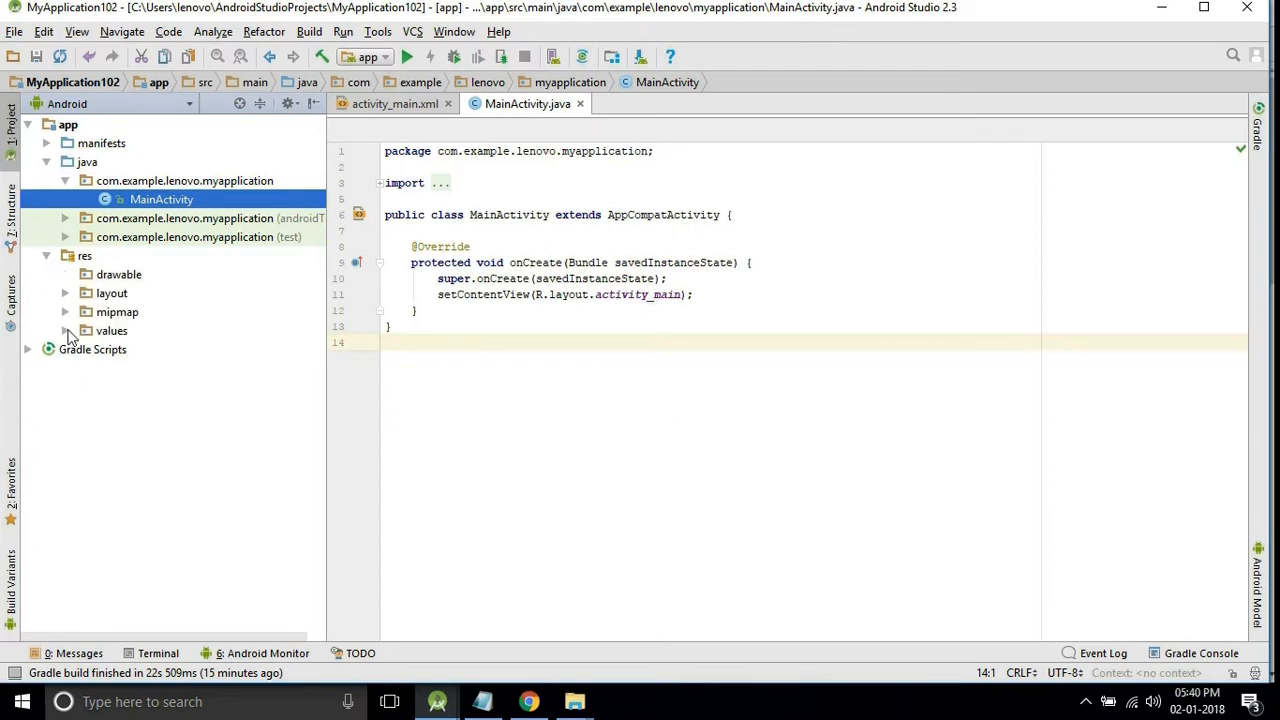
click(65, 330)
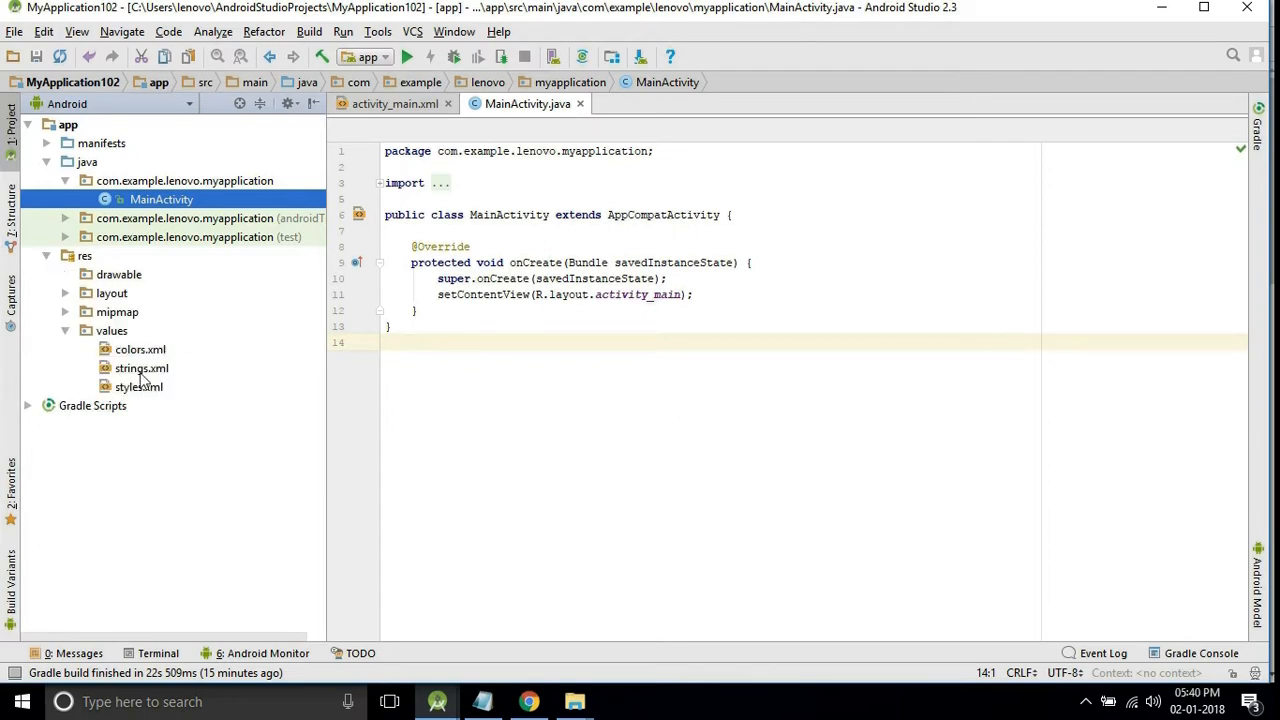
double_click(141, 368)
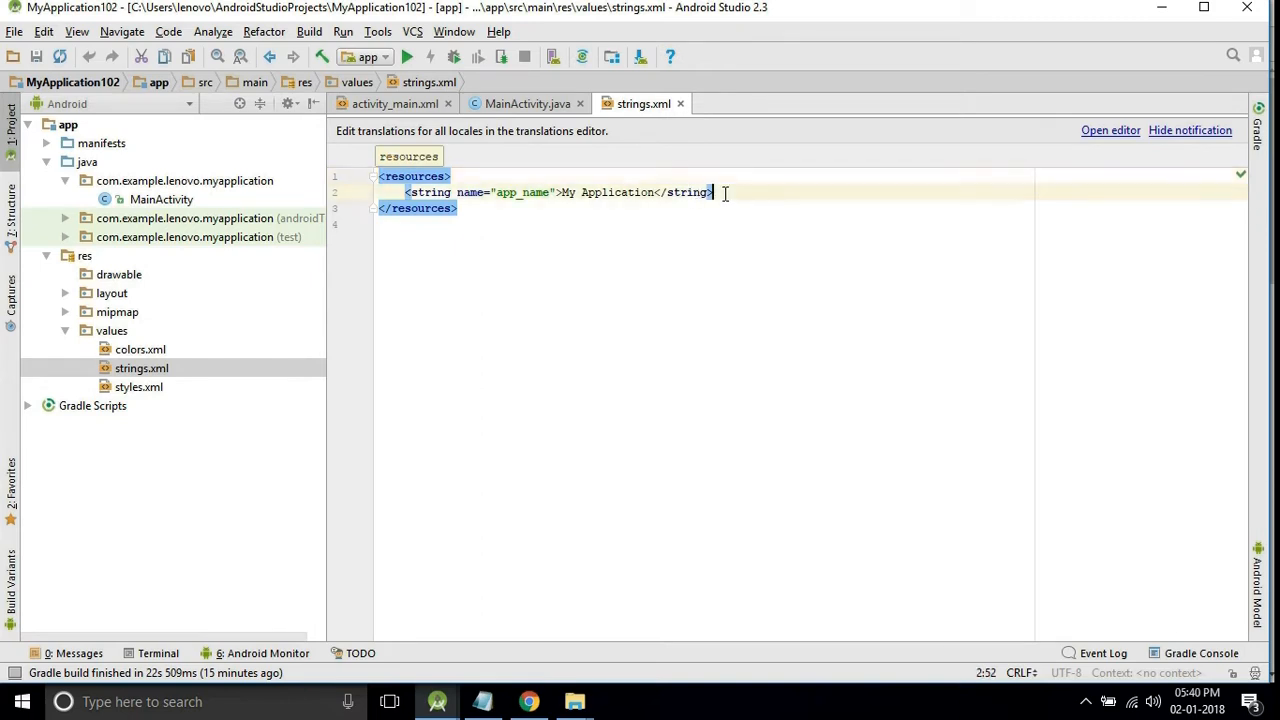
- Add a string resource named RS with the rupee code \u20B9
text(<string name=")
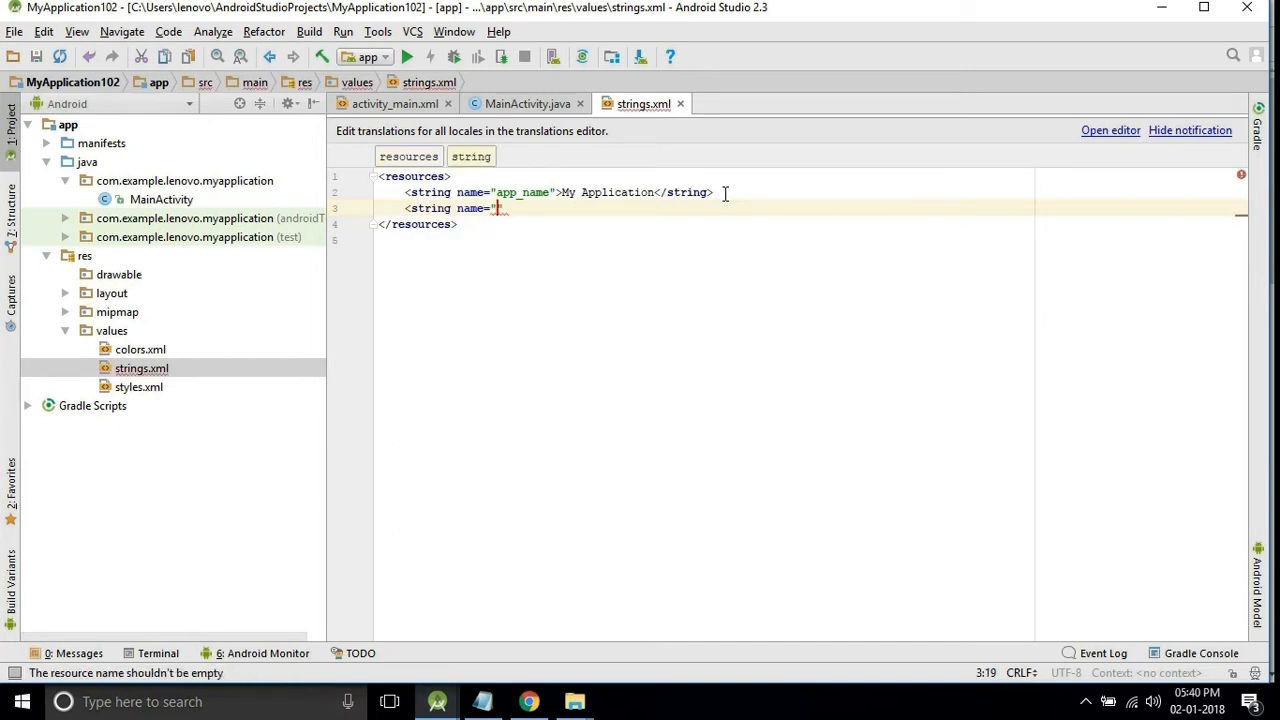
text(rs)
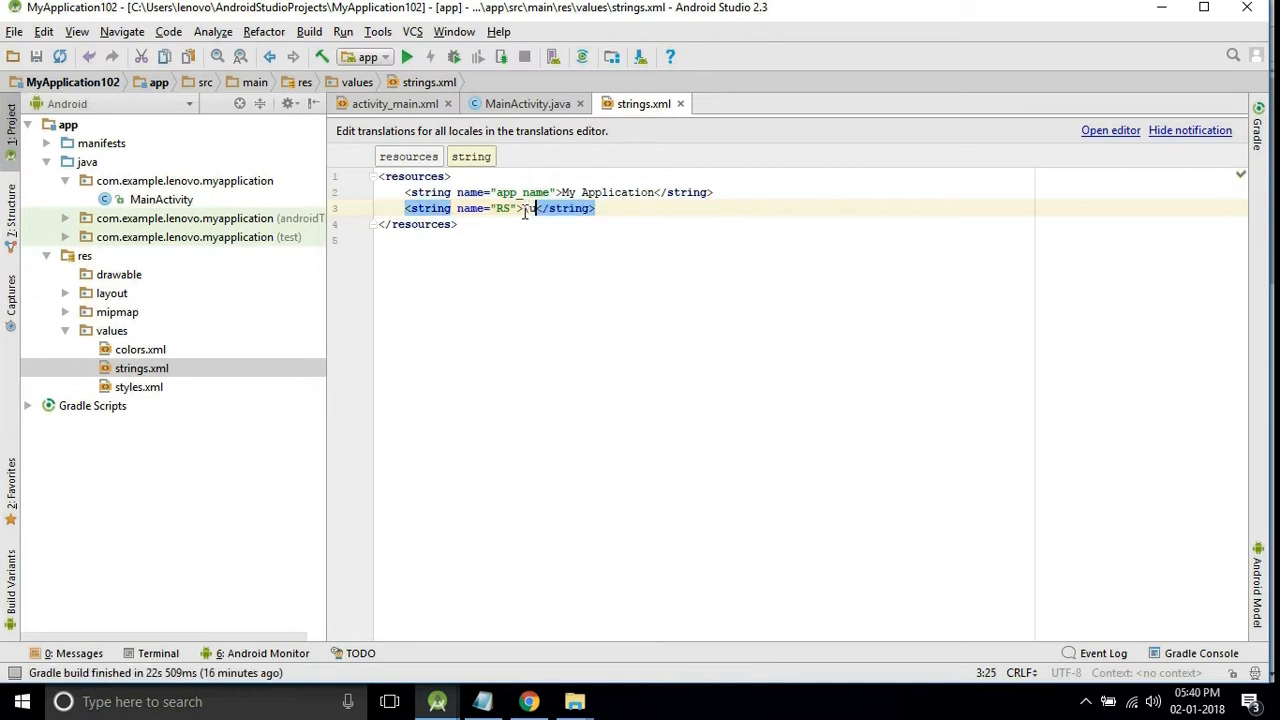
text(u20)
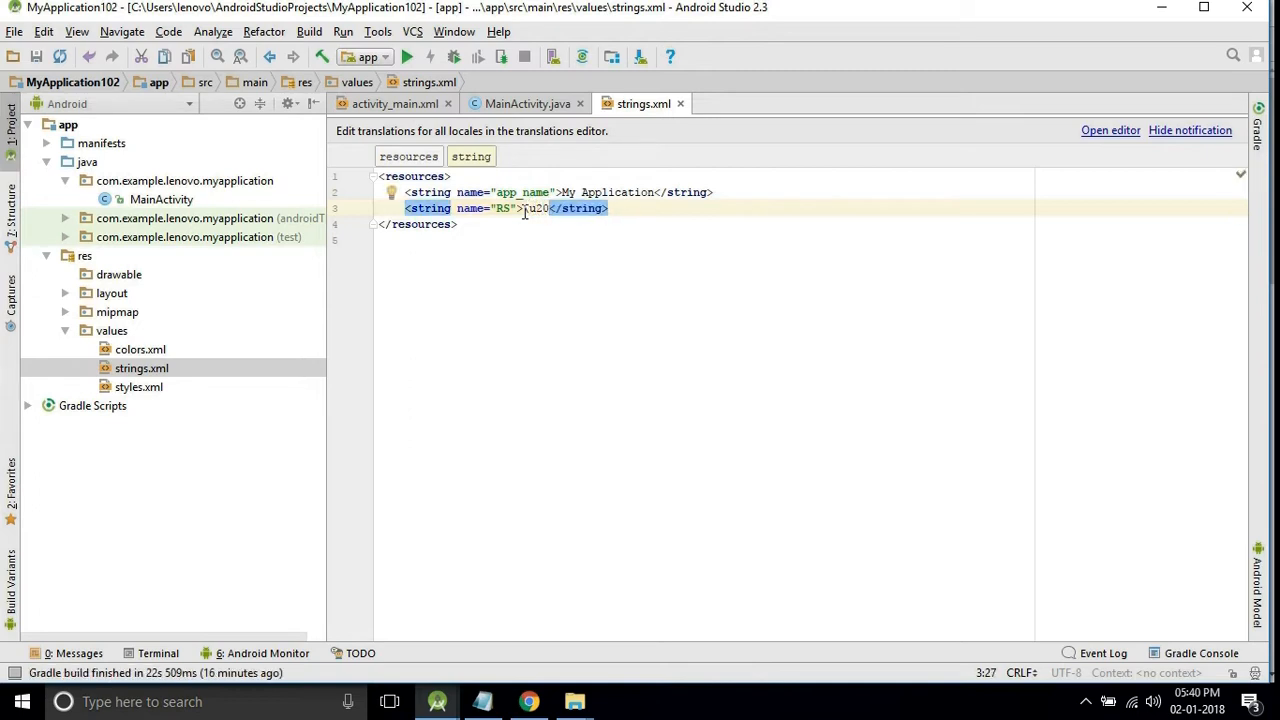
text(B9)
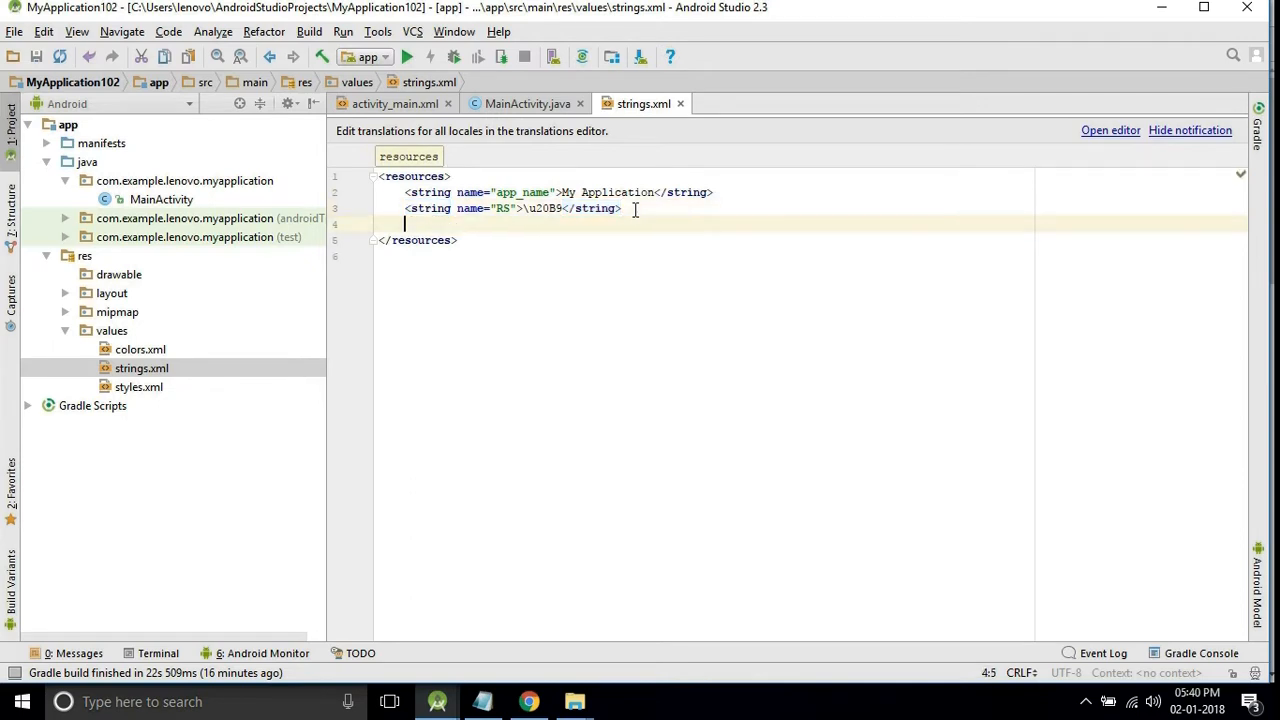
- Add a string resource named DOL with the dollar code \u0024
text(<string name="rs)
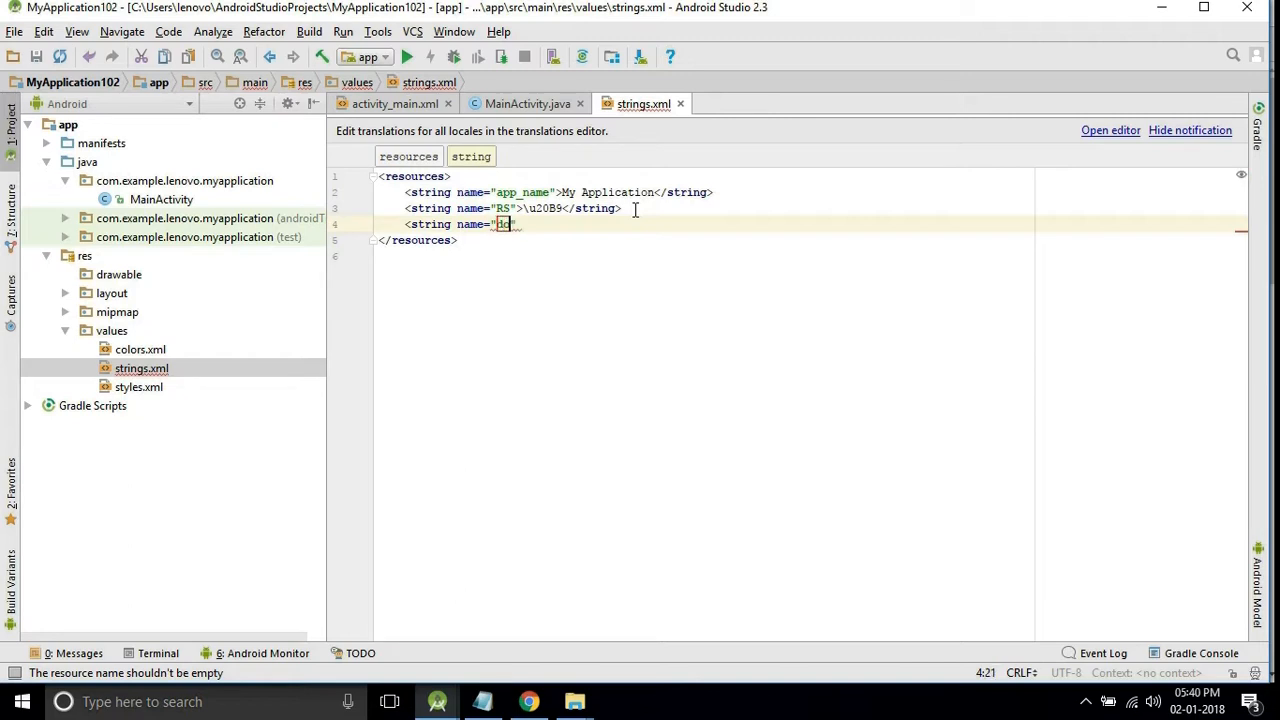
key(Backspace)
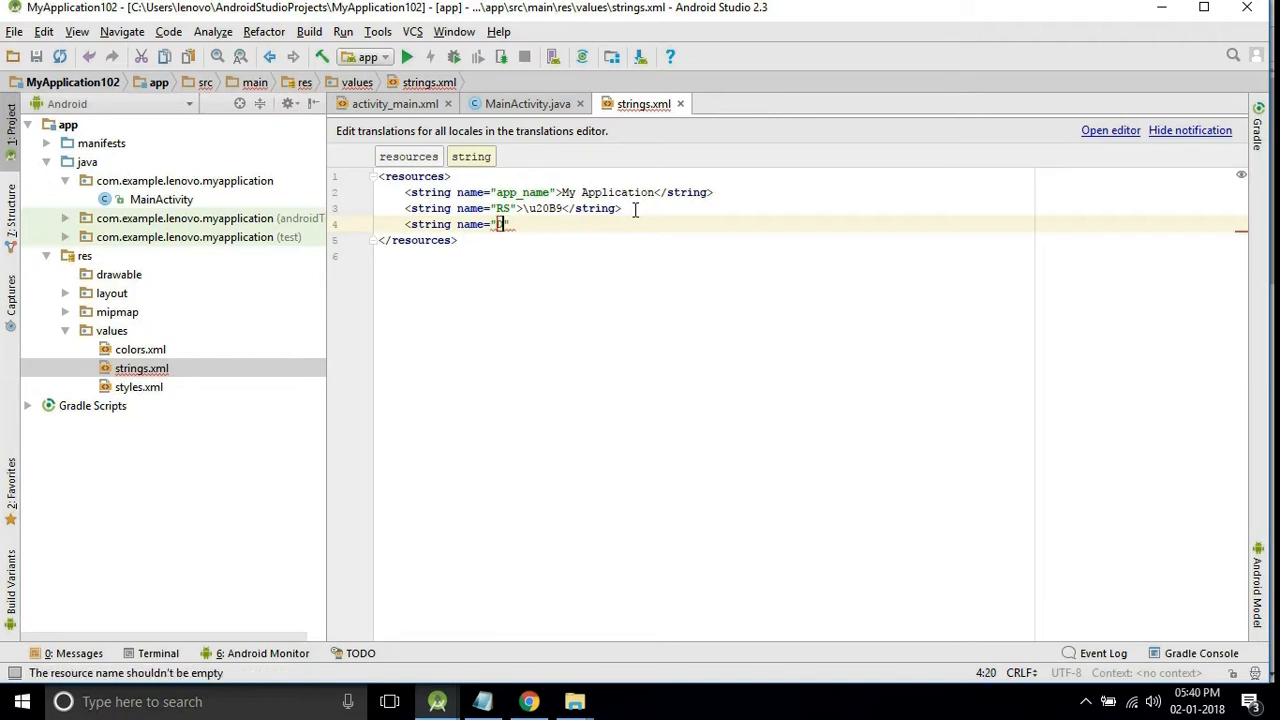
text(DOL)
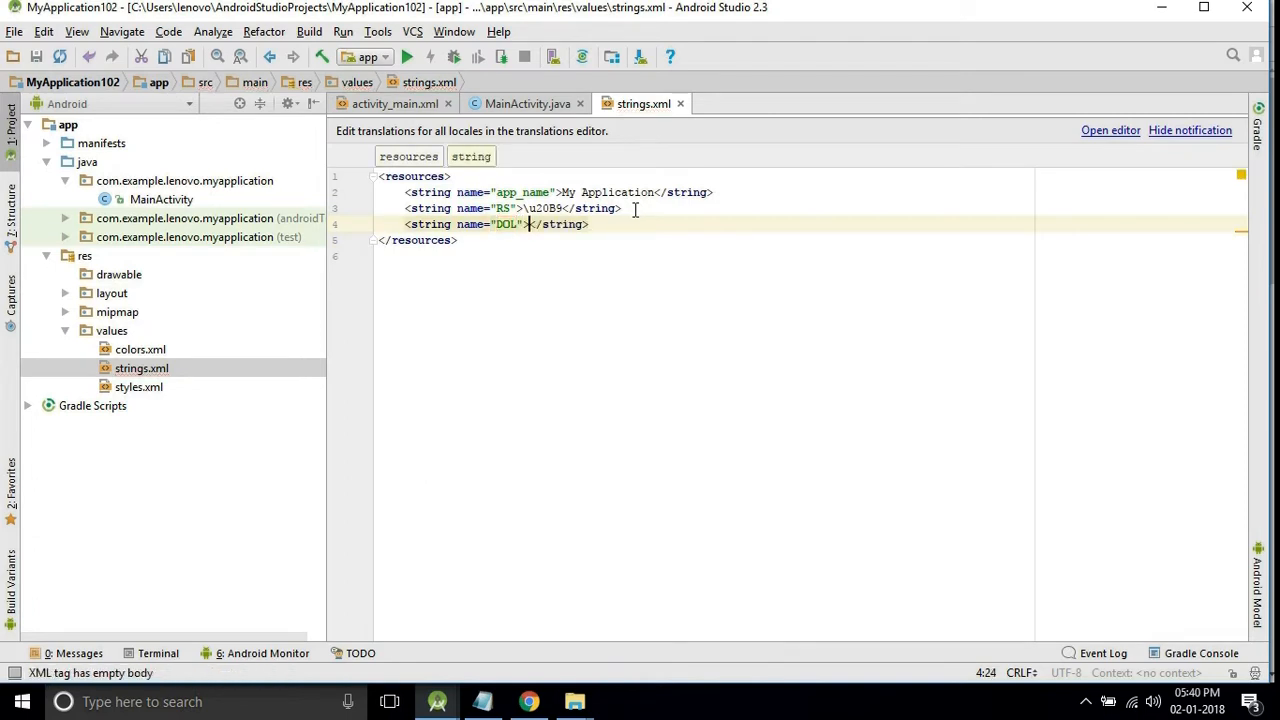
text(\u0024)
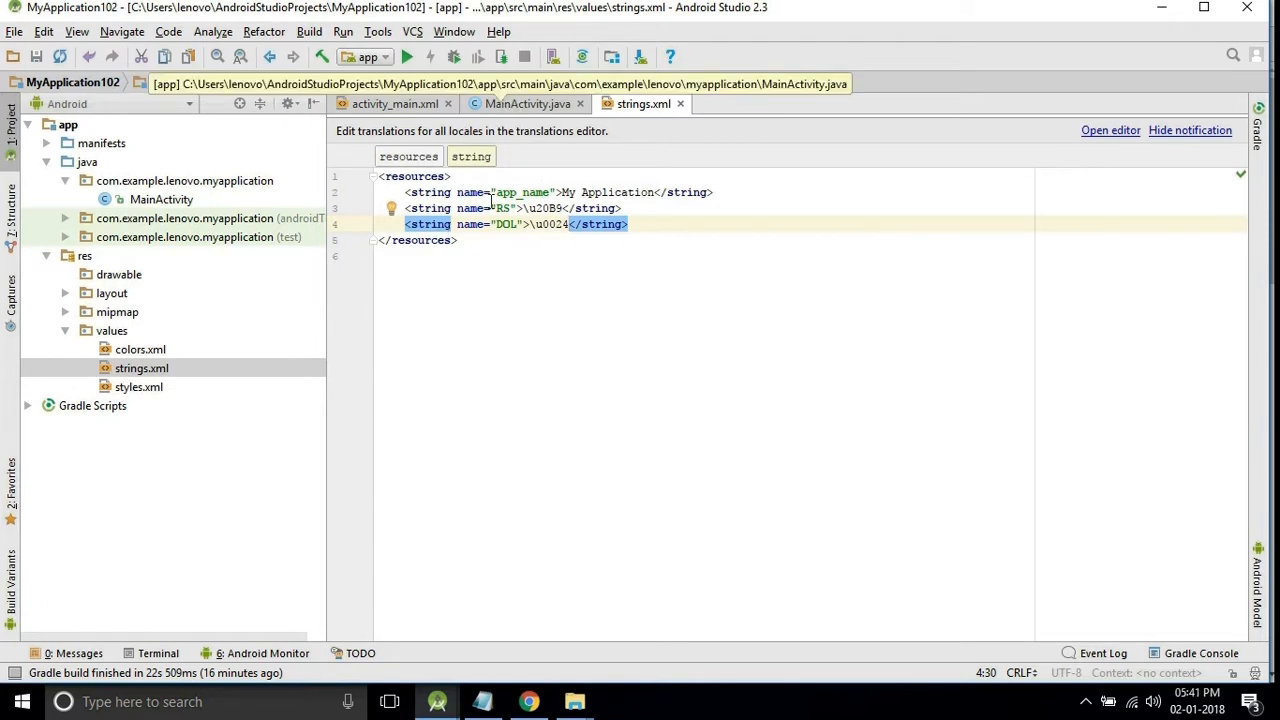
- Declare TextView t1,t2; in MainActivity.java
click(527, 104)
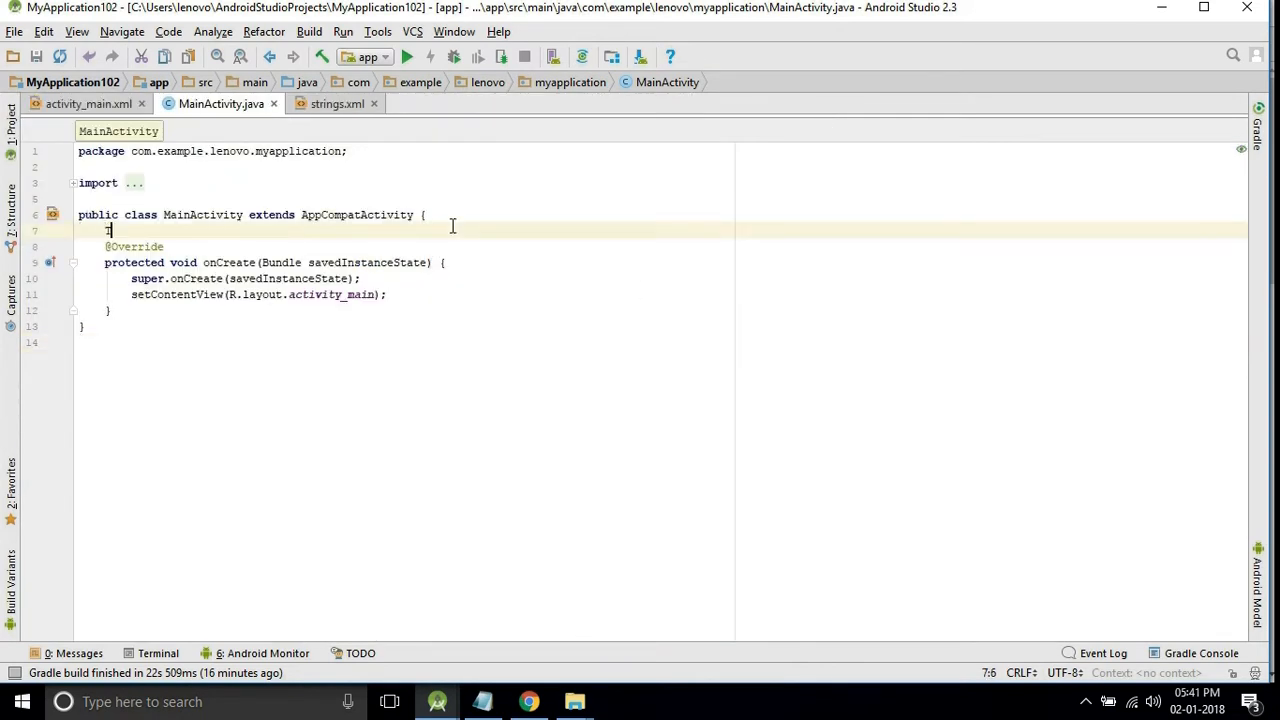
text(TextView)
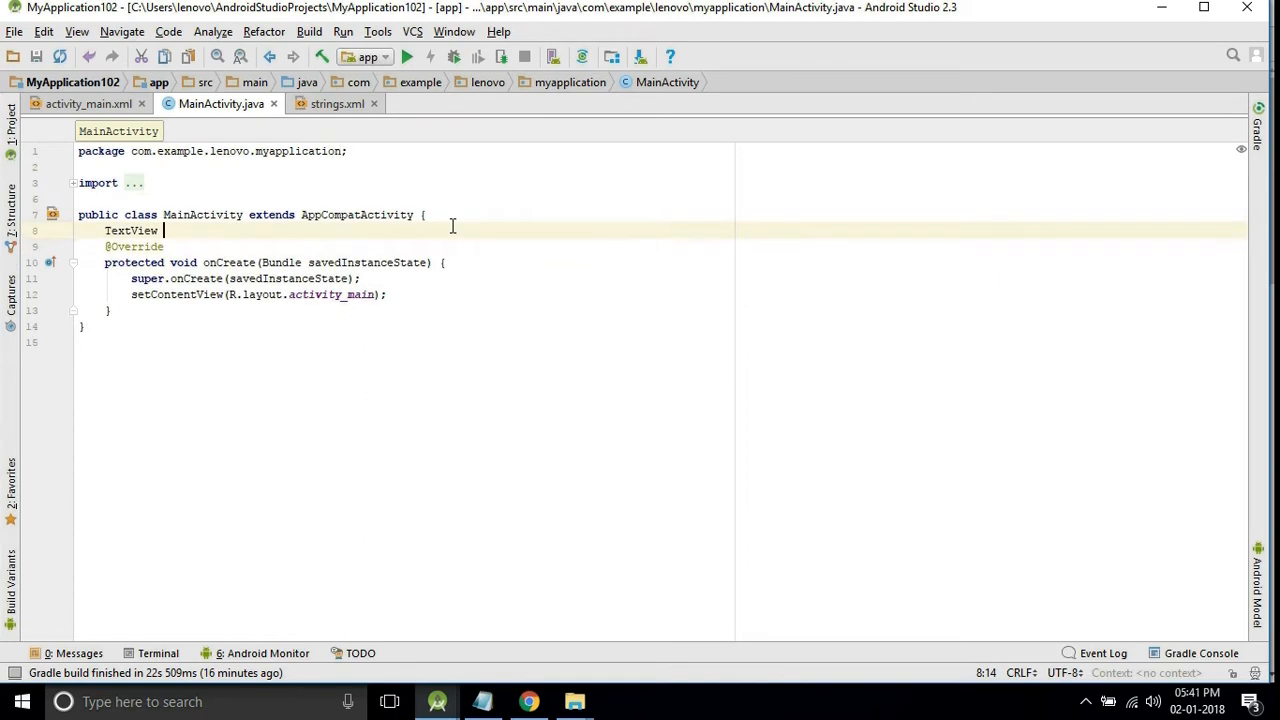
text(t1,t)
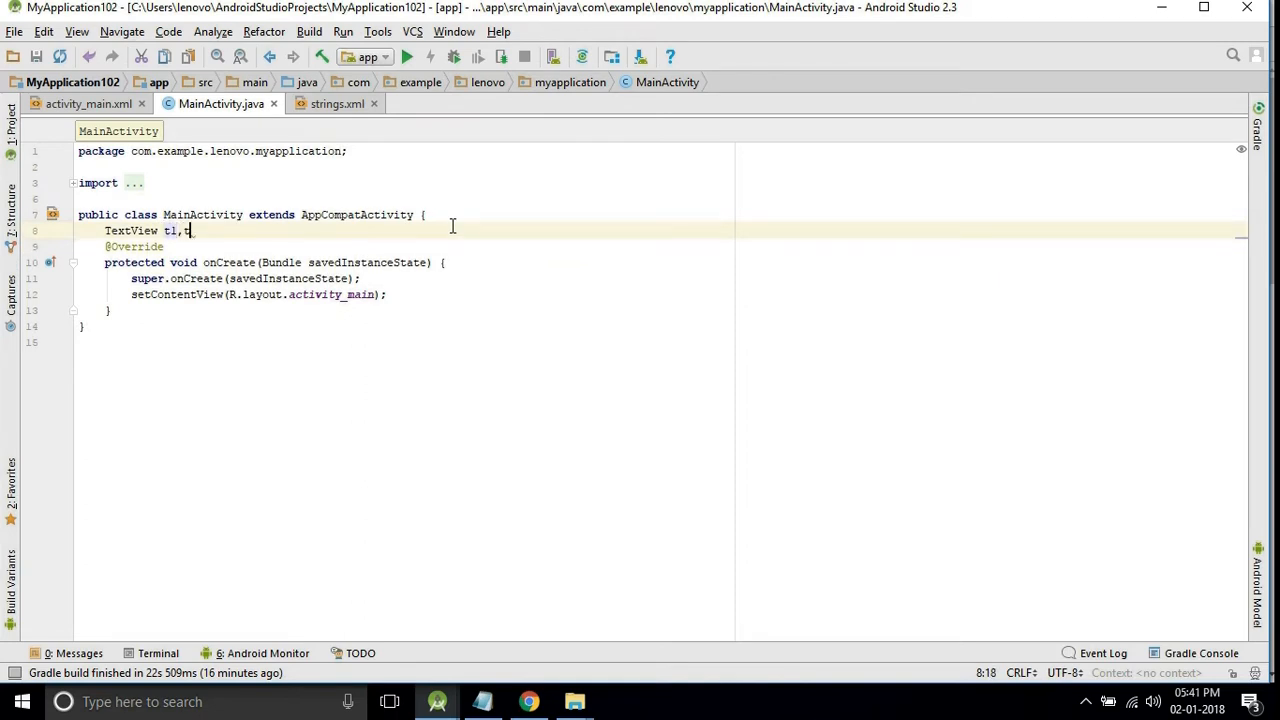
text(2;)
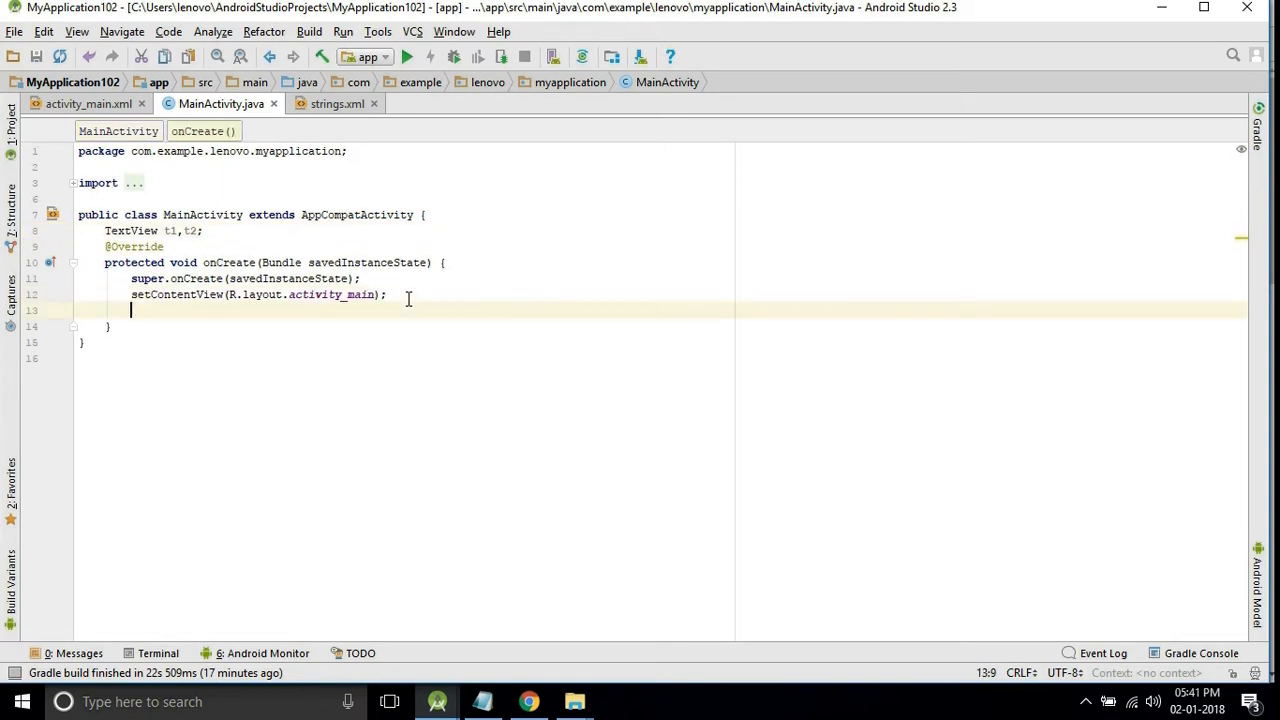
- Bind t1 to R.id.textView with a (TextView) findViewById cast
text(Tex)
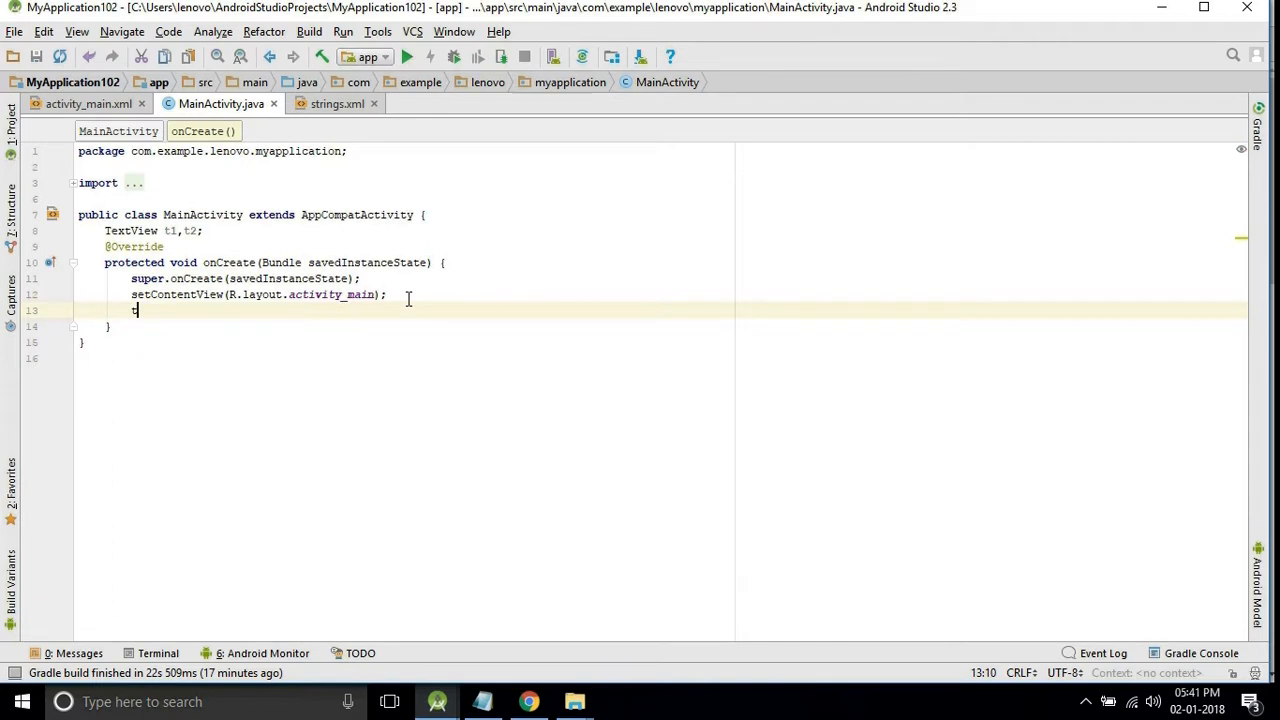
text(1=findViewById()
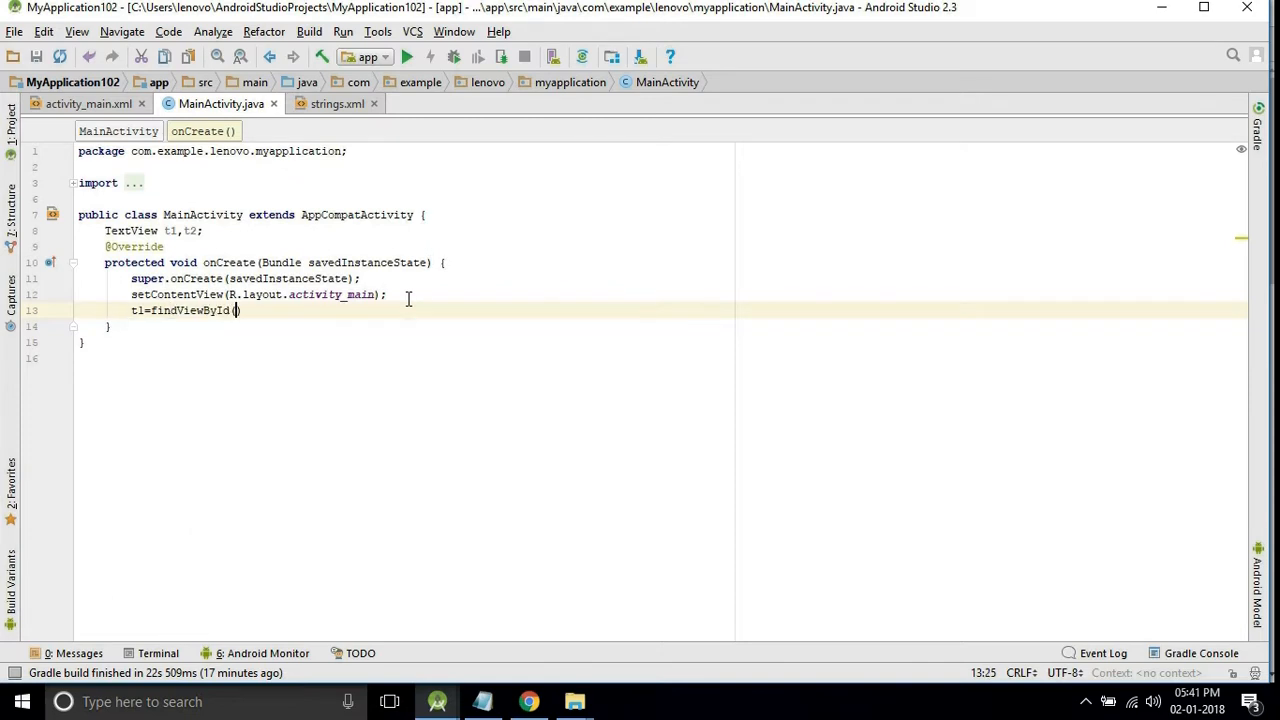
text(R.)
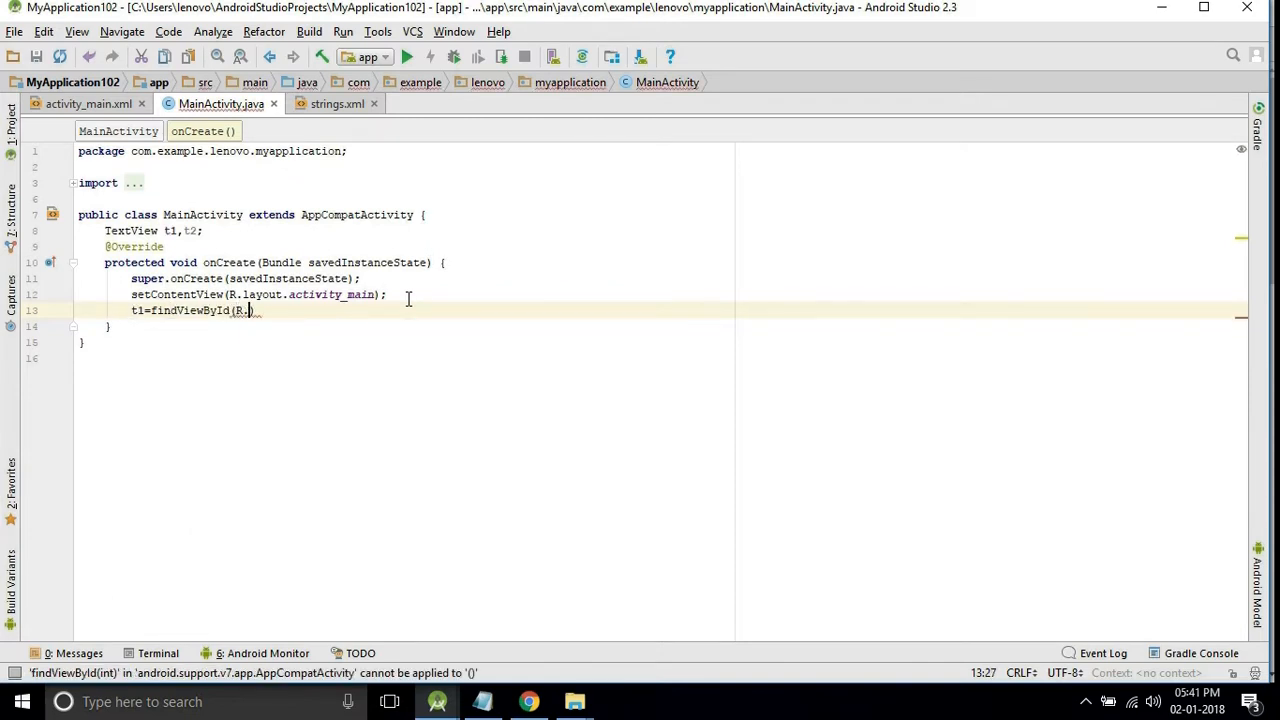
text(id.textView)
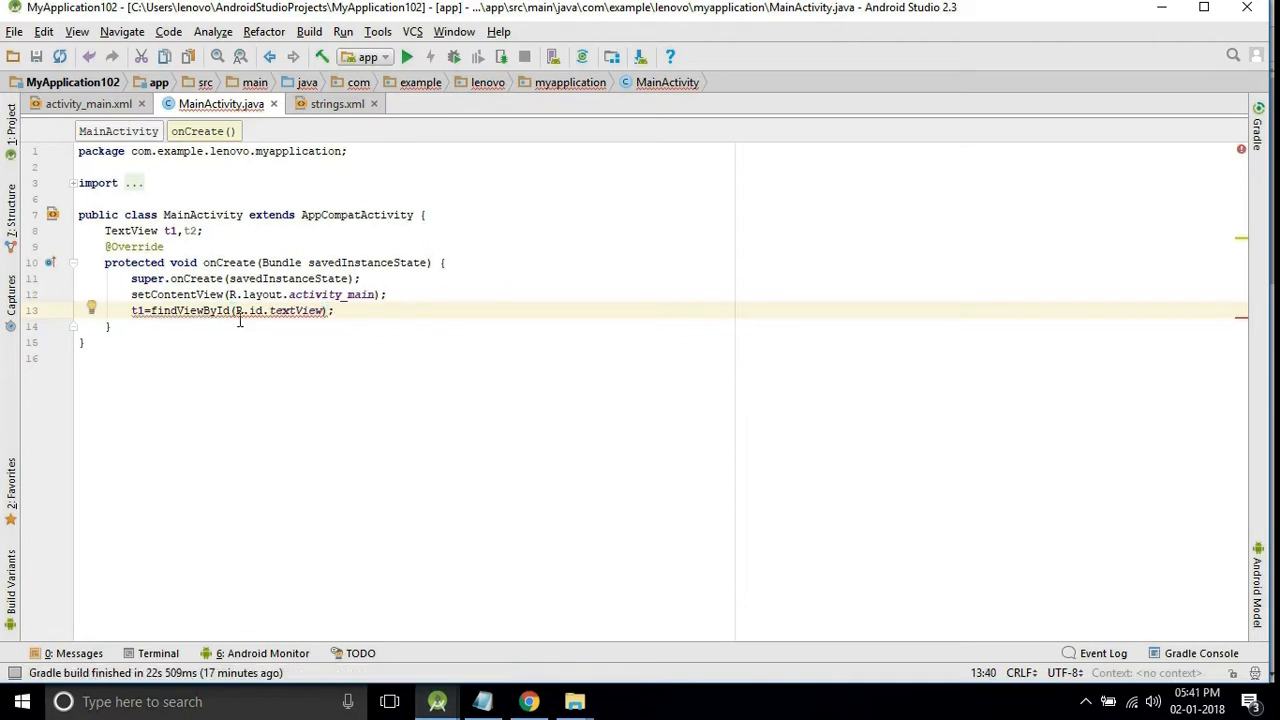
double_click(280, 310)
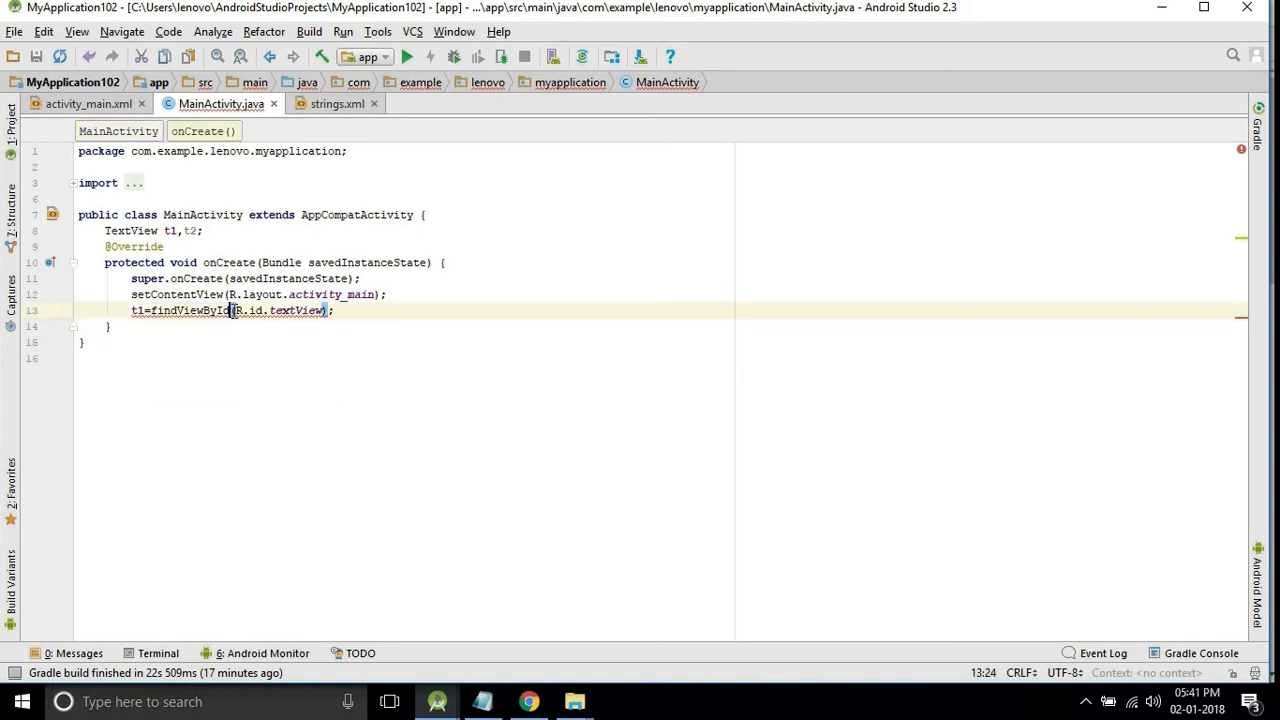
text((TextView))
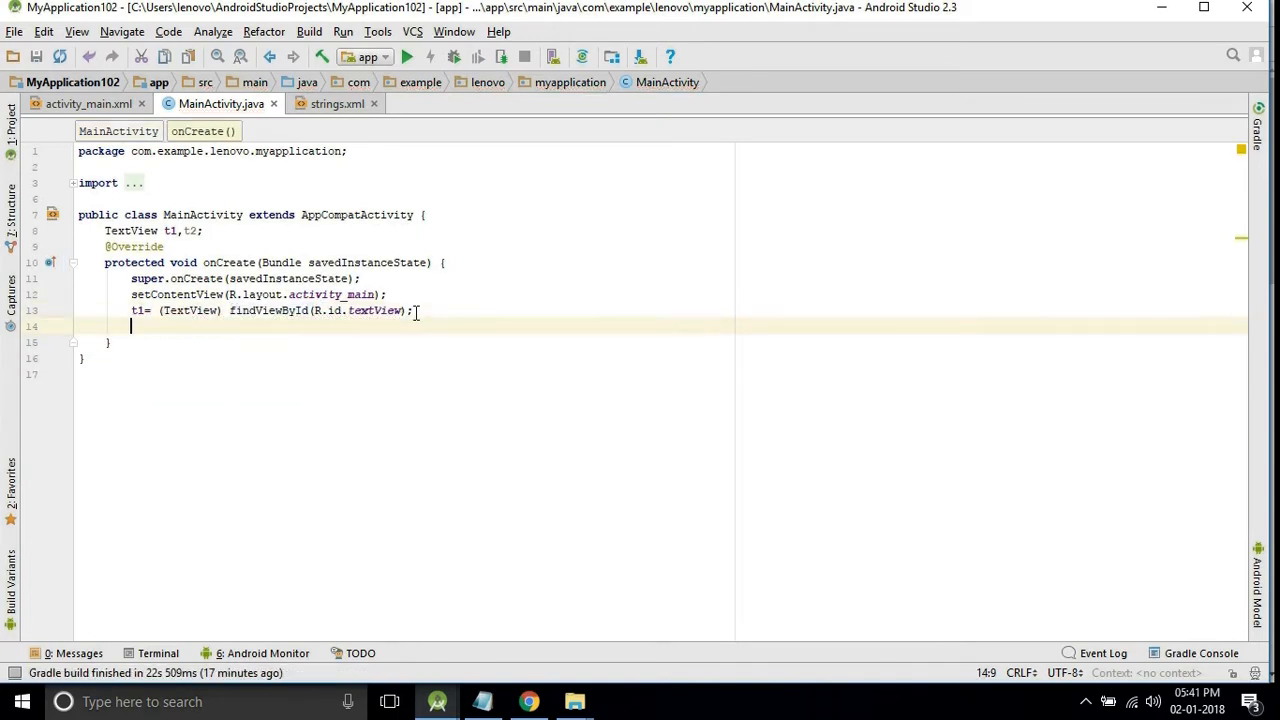
- Bind t2 to R.id.textView2 with findViewById
text(t2=f)
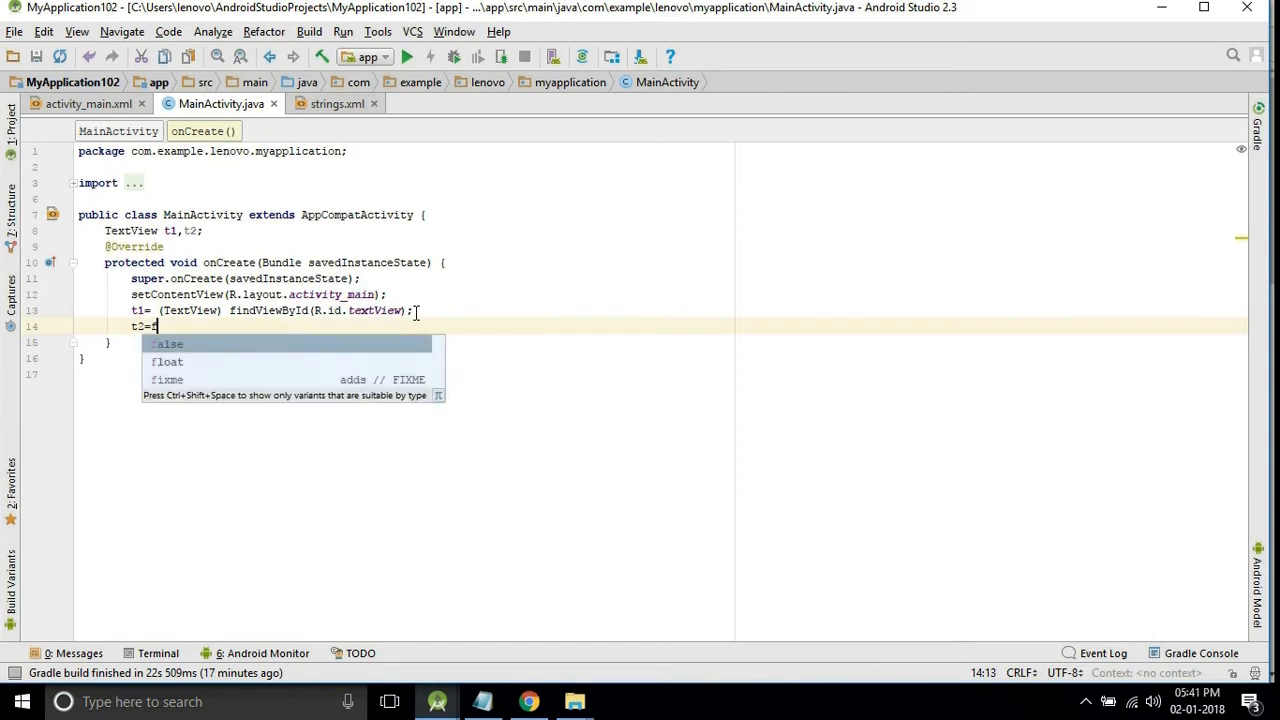
text(in)
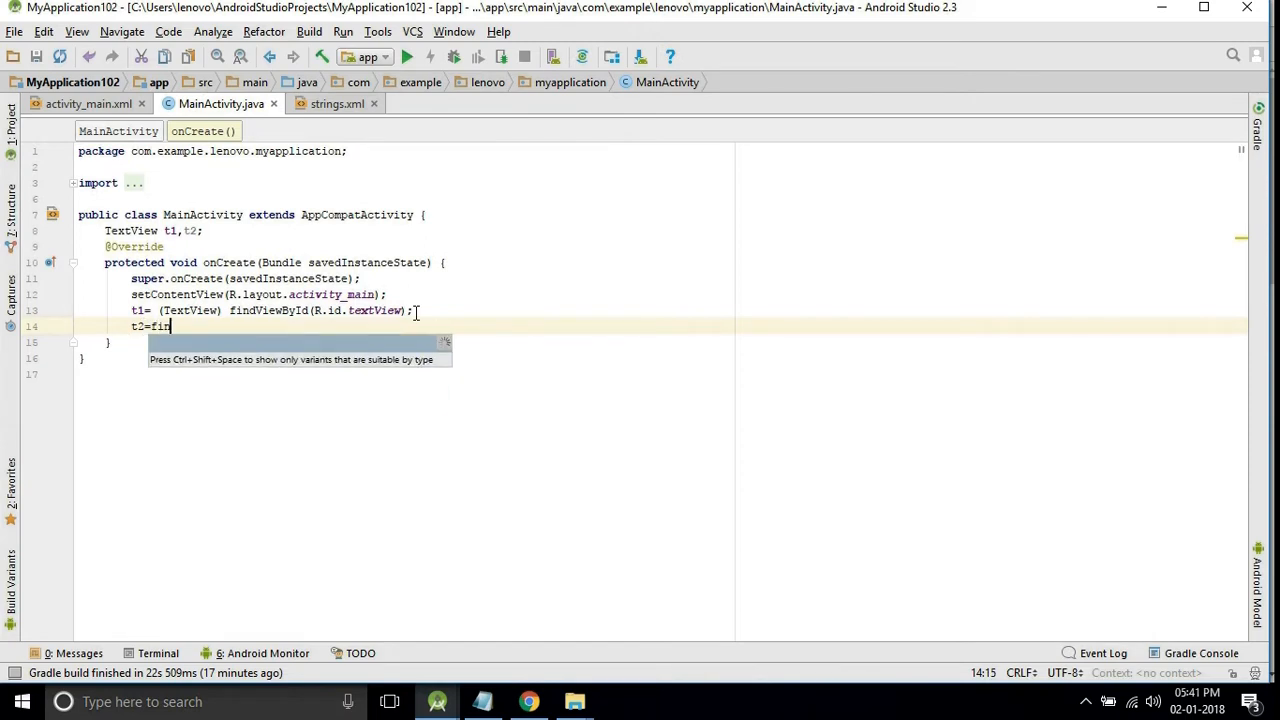
text(dViewById(R.id.textView2)
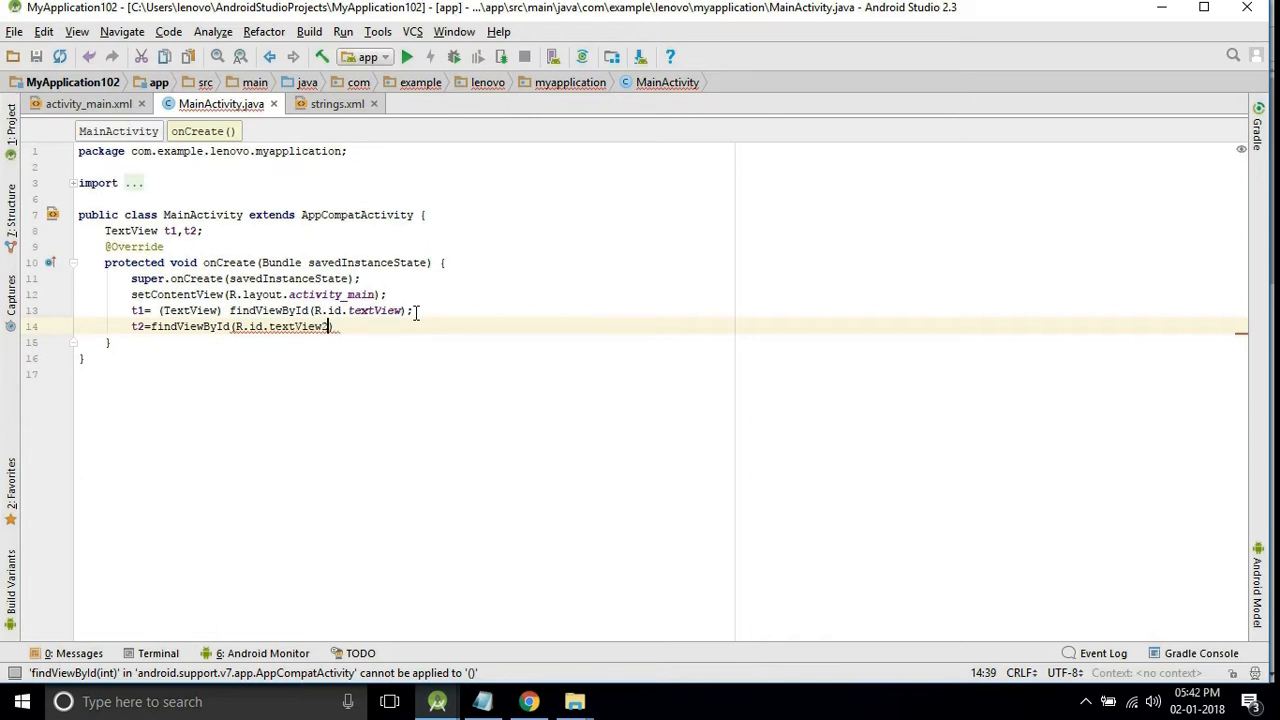
text(2)
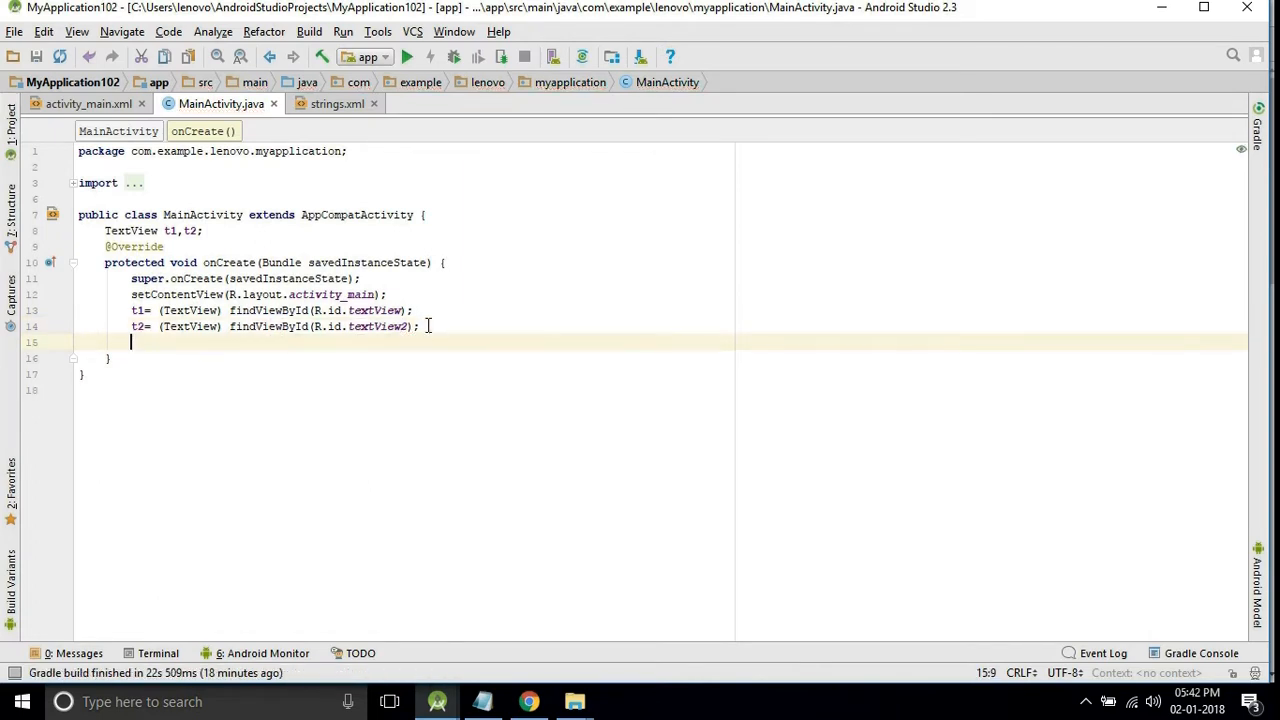
- Load the RS string resource into String rupee using getResources().getString()
text(s)
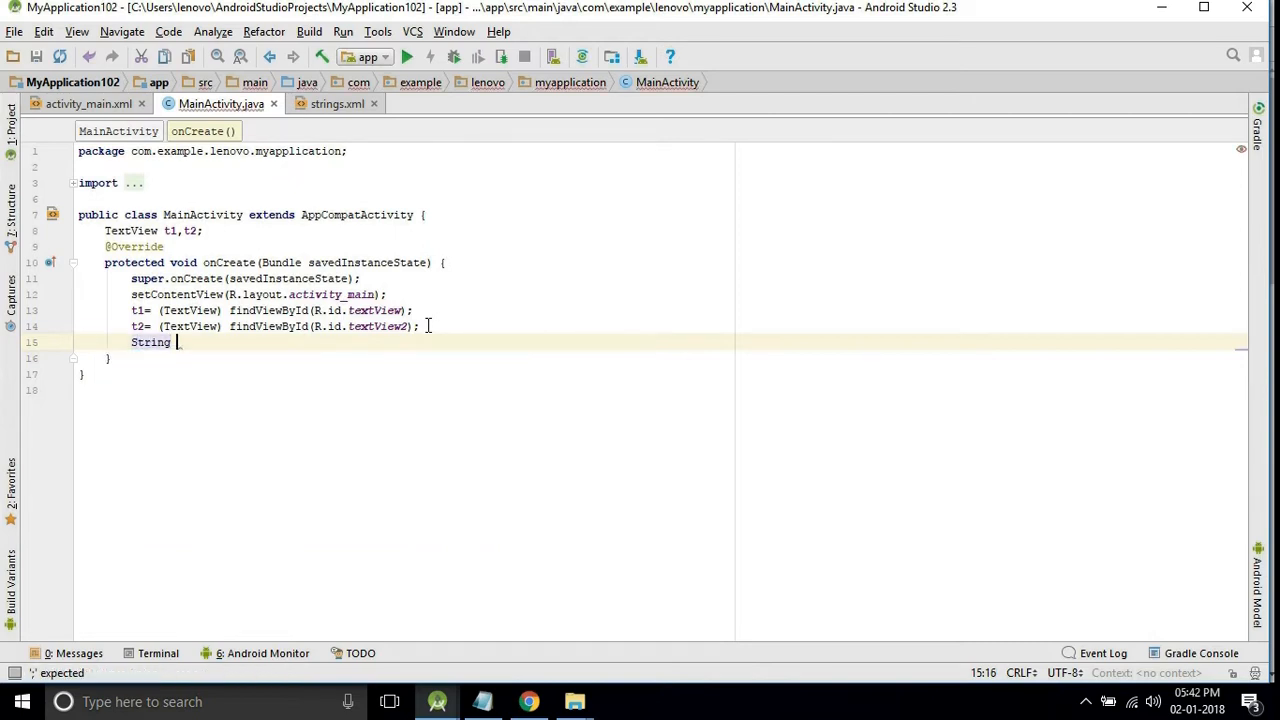
text(_rup)
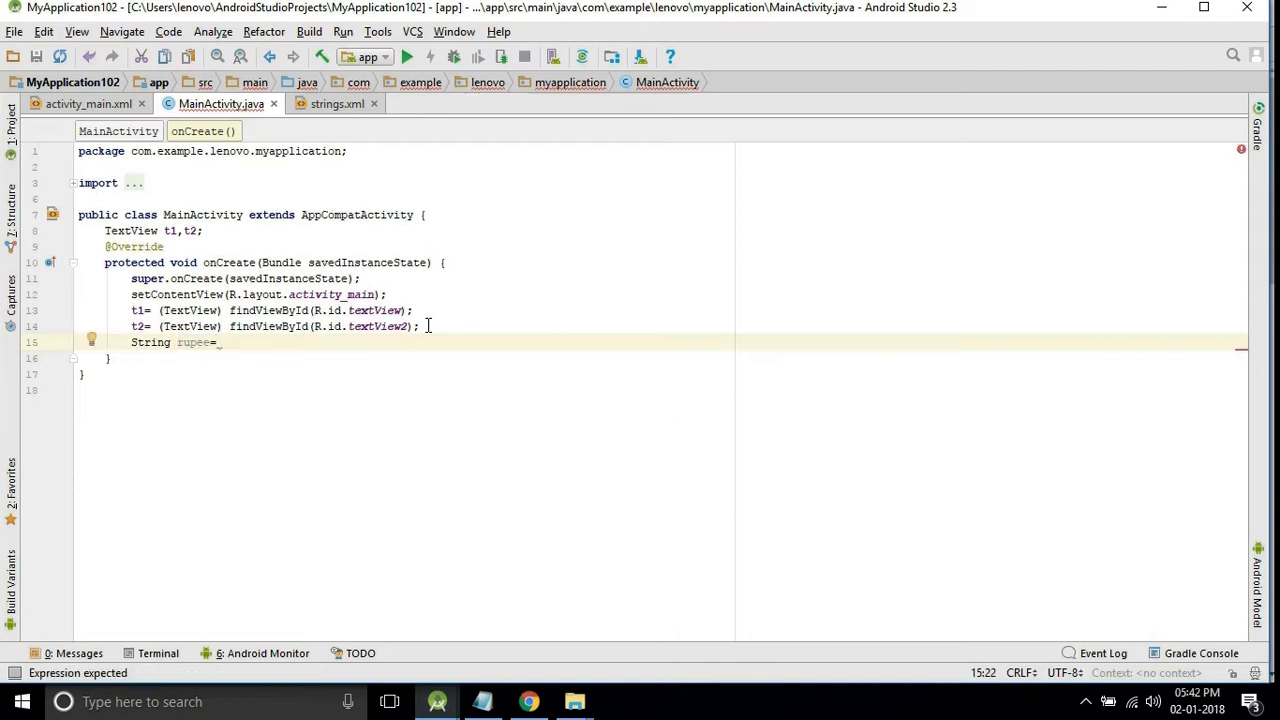
text(gr)
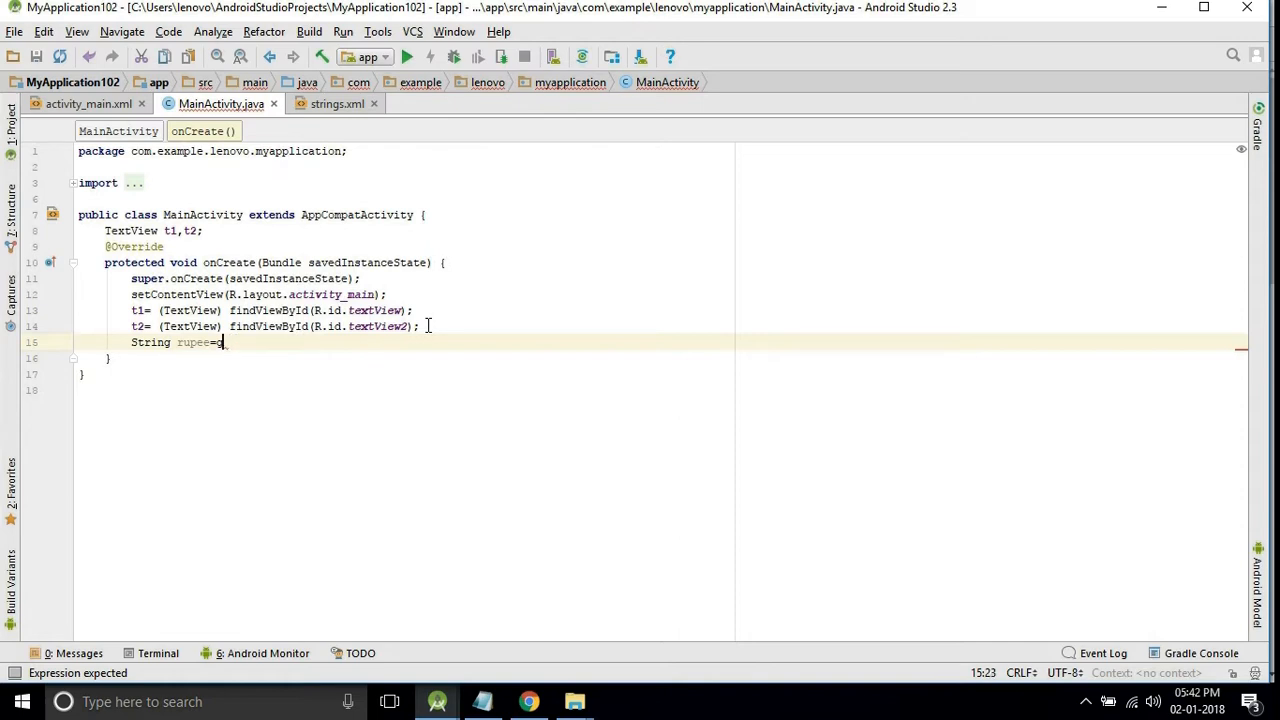
text(get)
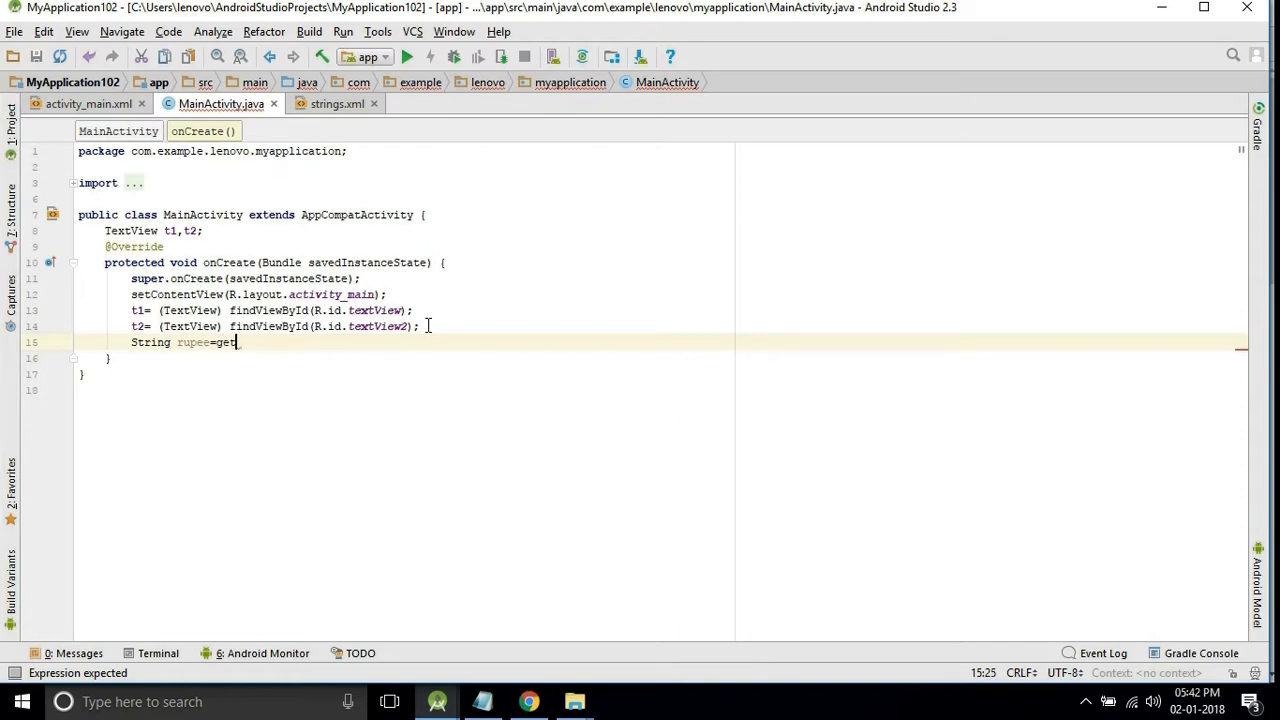
text(get)
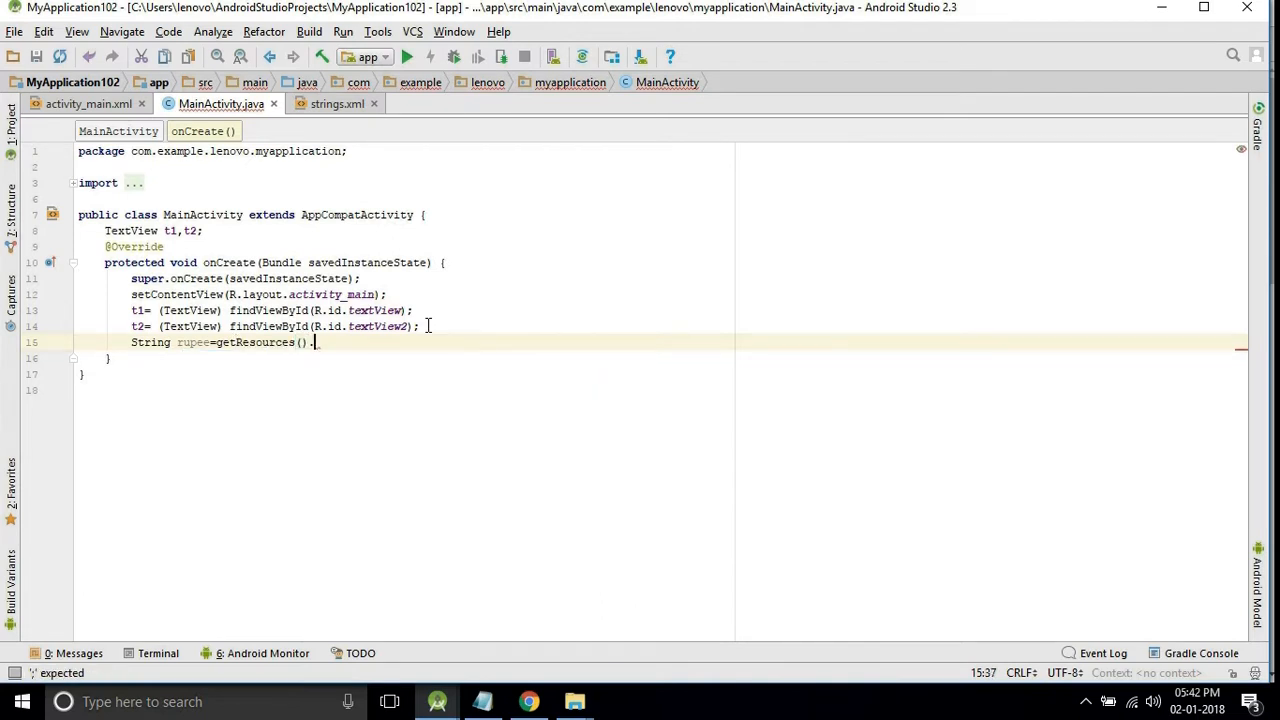
text(.getString(R.);)
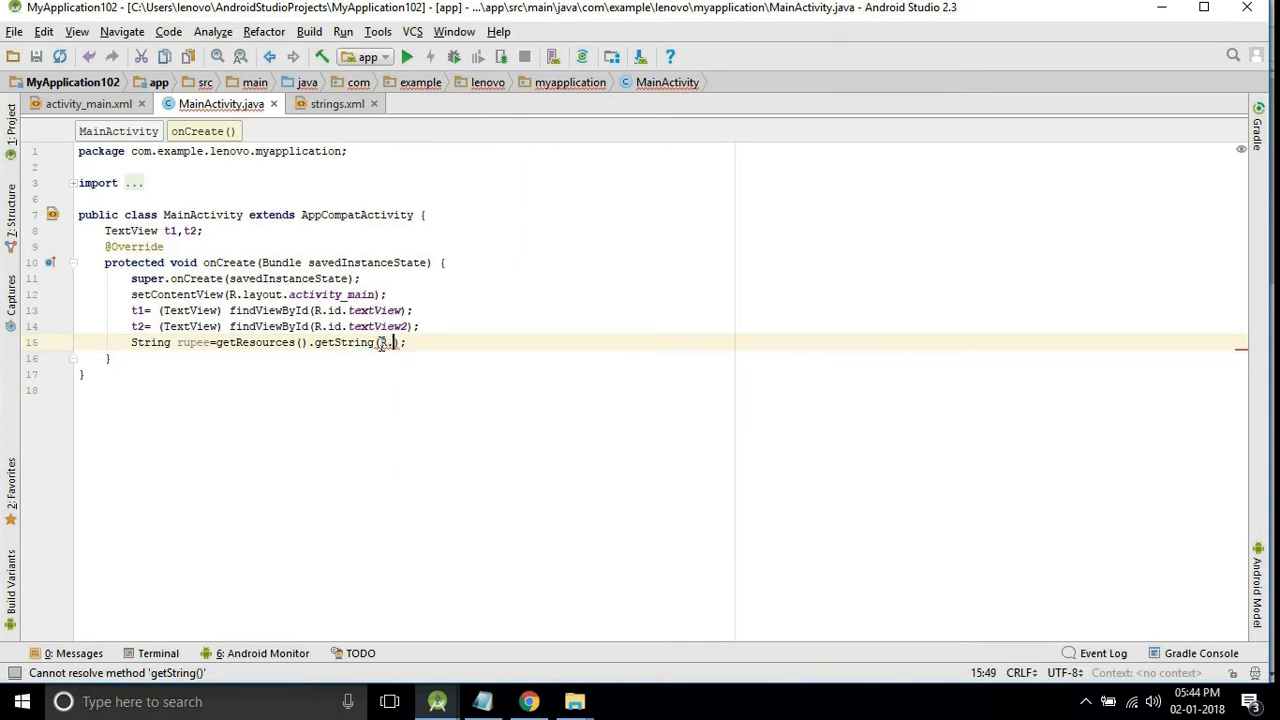
text(R)
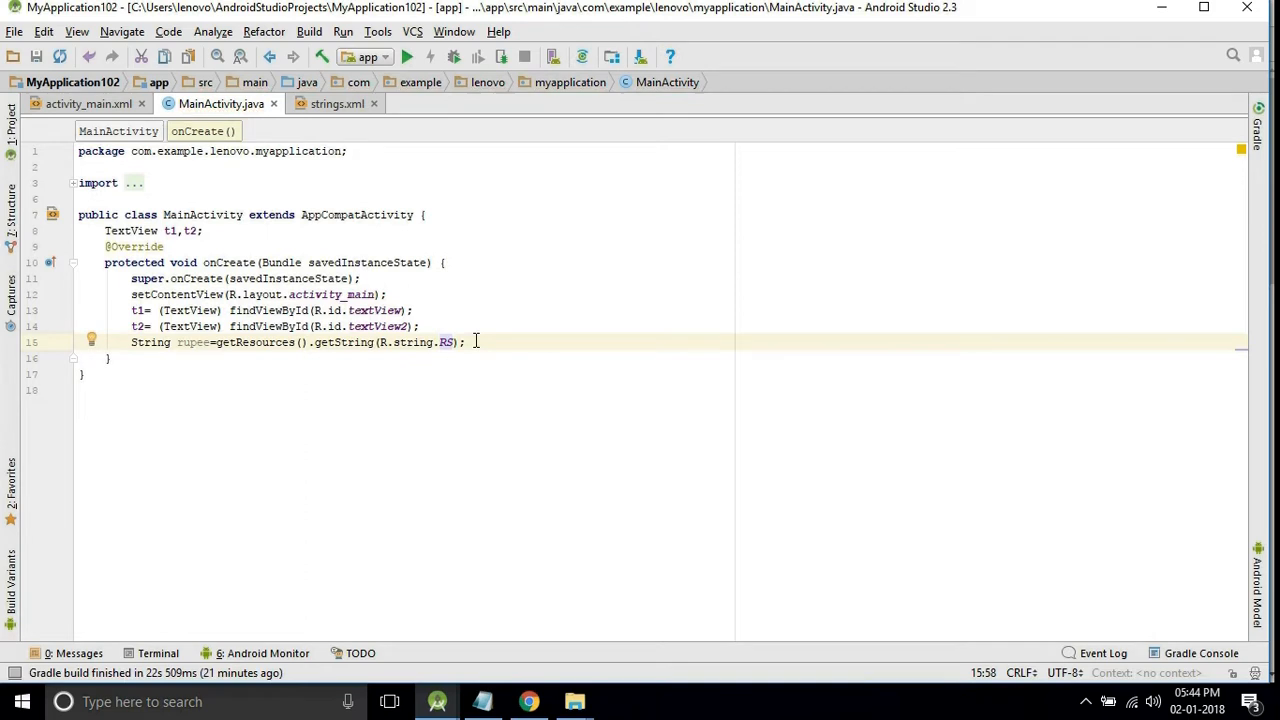
- Load R.string.DOL into String dol and start a new line
text(String)
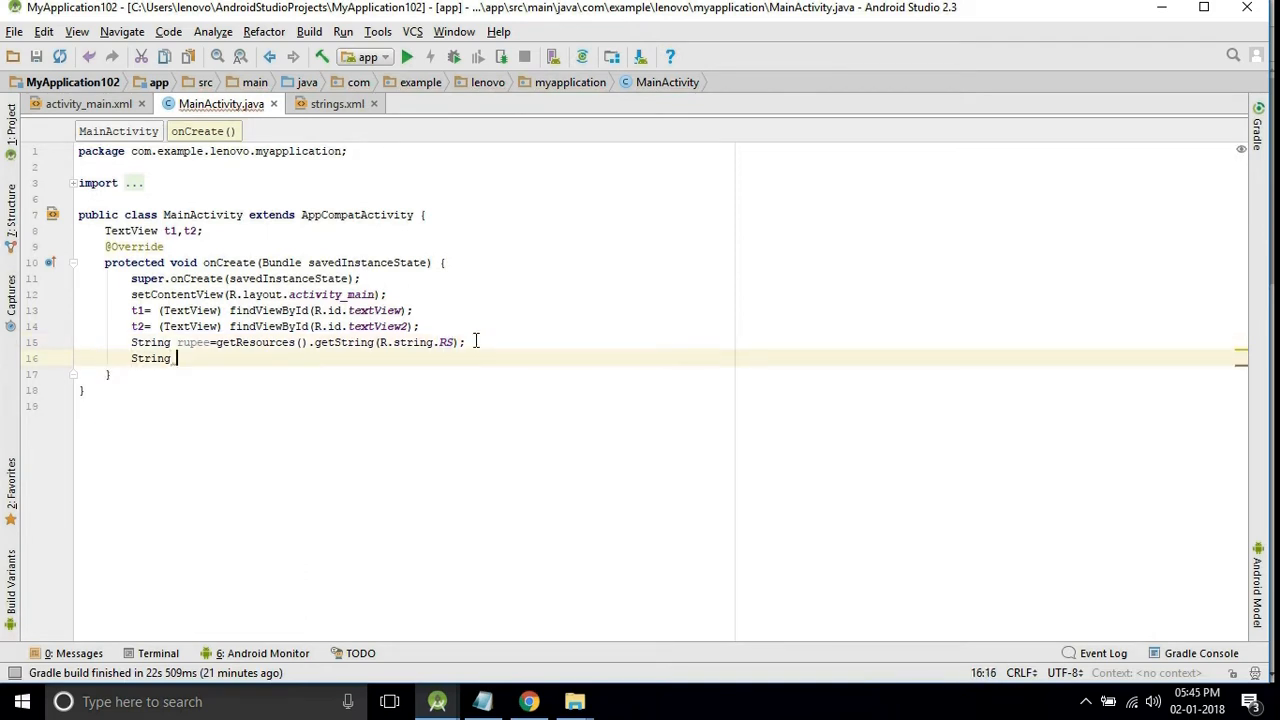
text(dol)
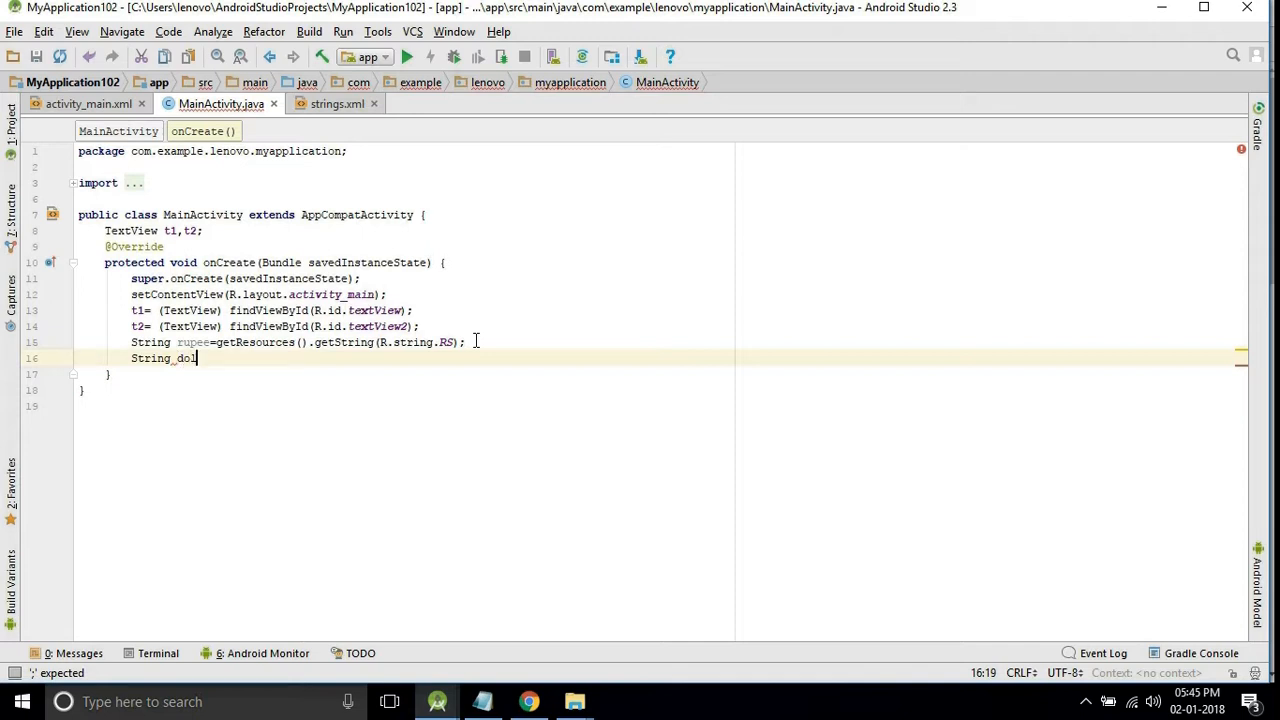
text(=g)
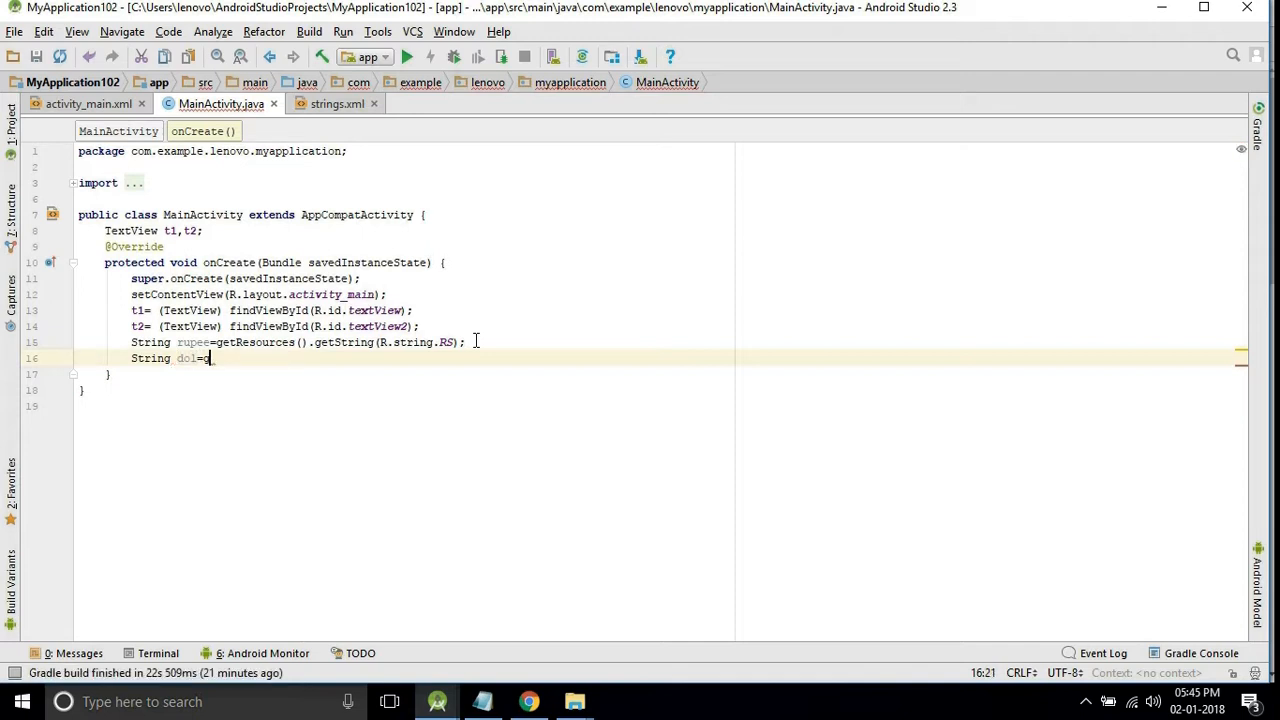
text(et)
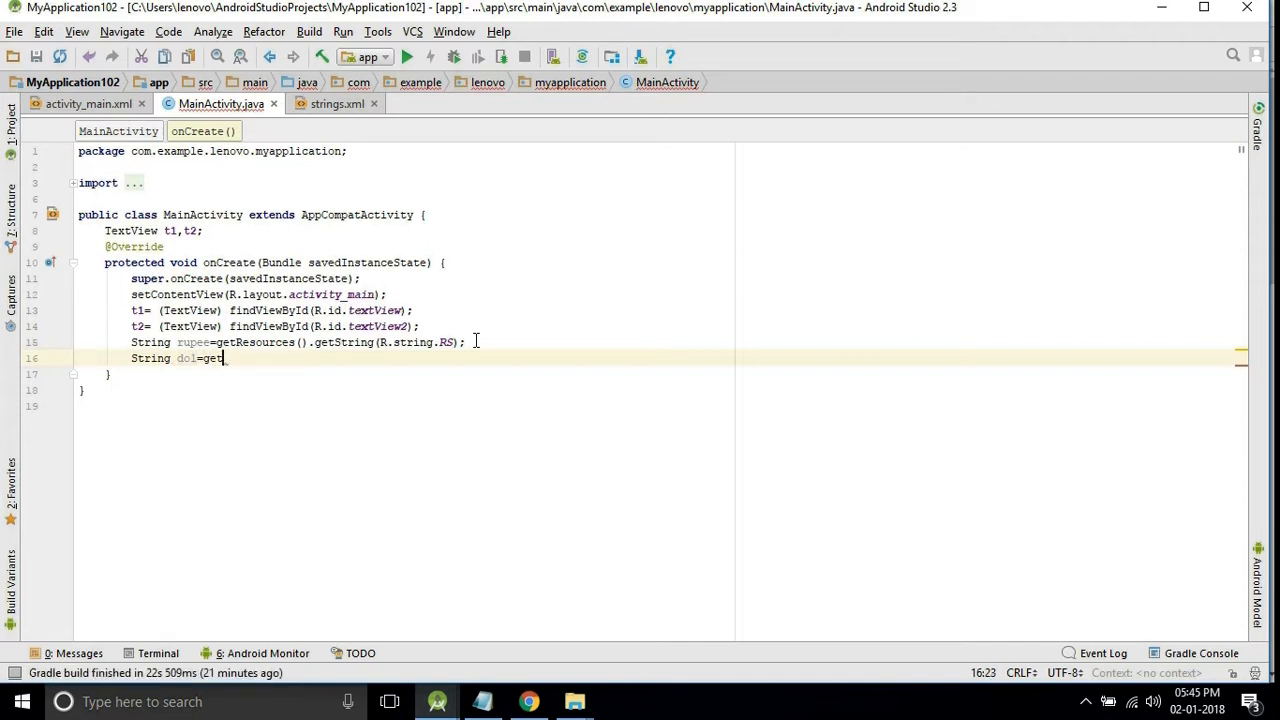
text(Resources().getString()
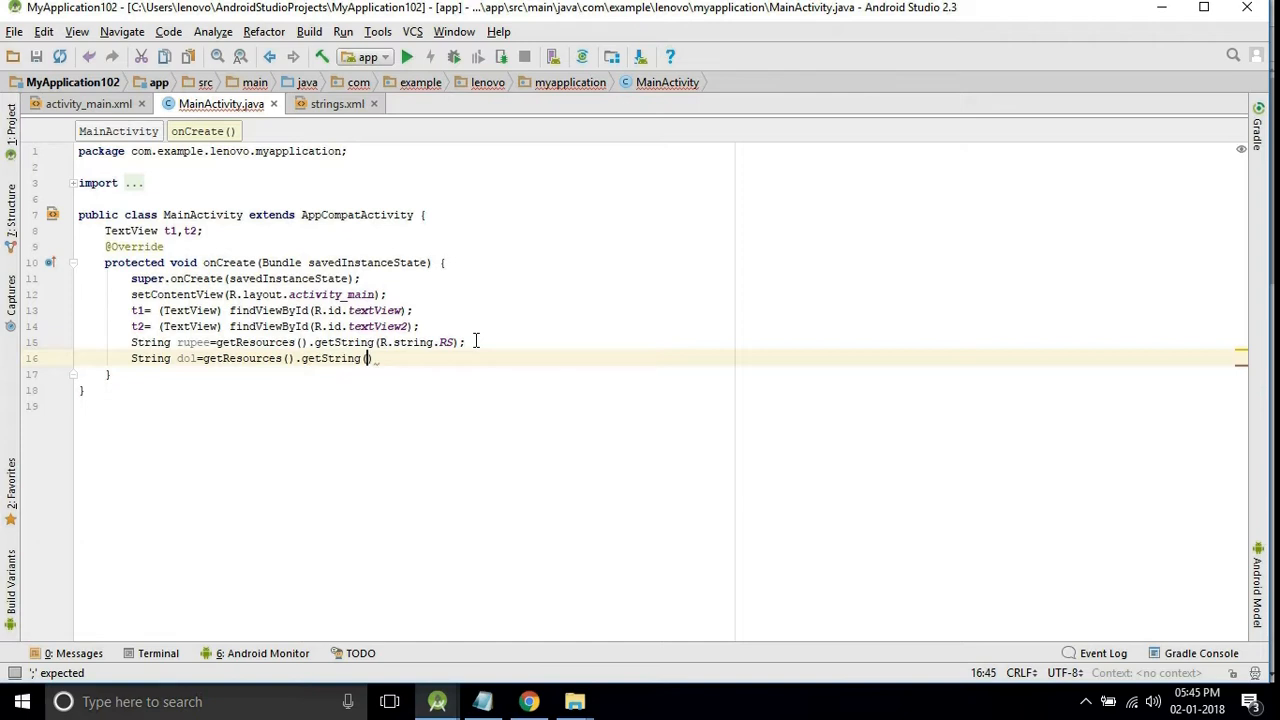
text(R)
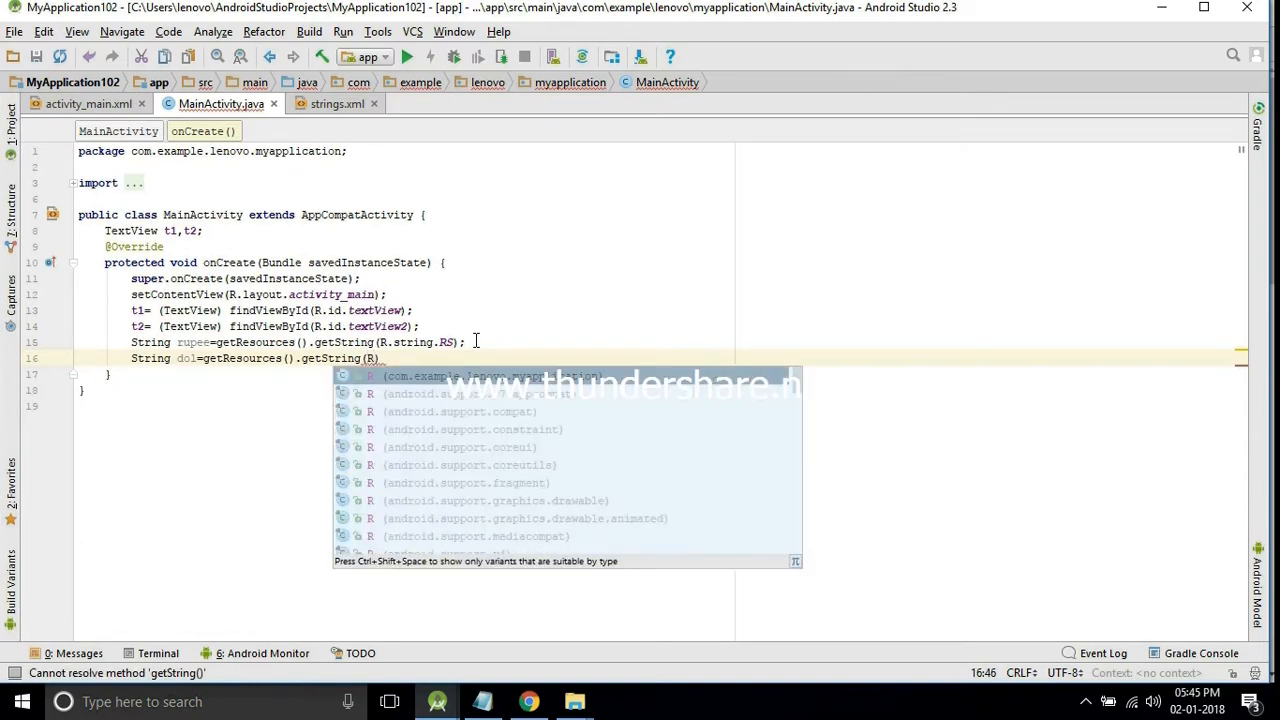
text(s)
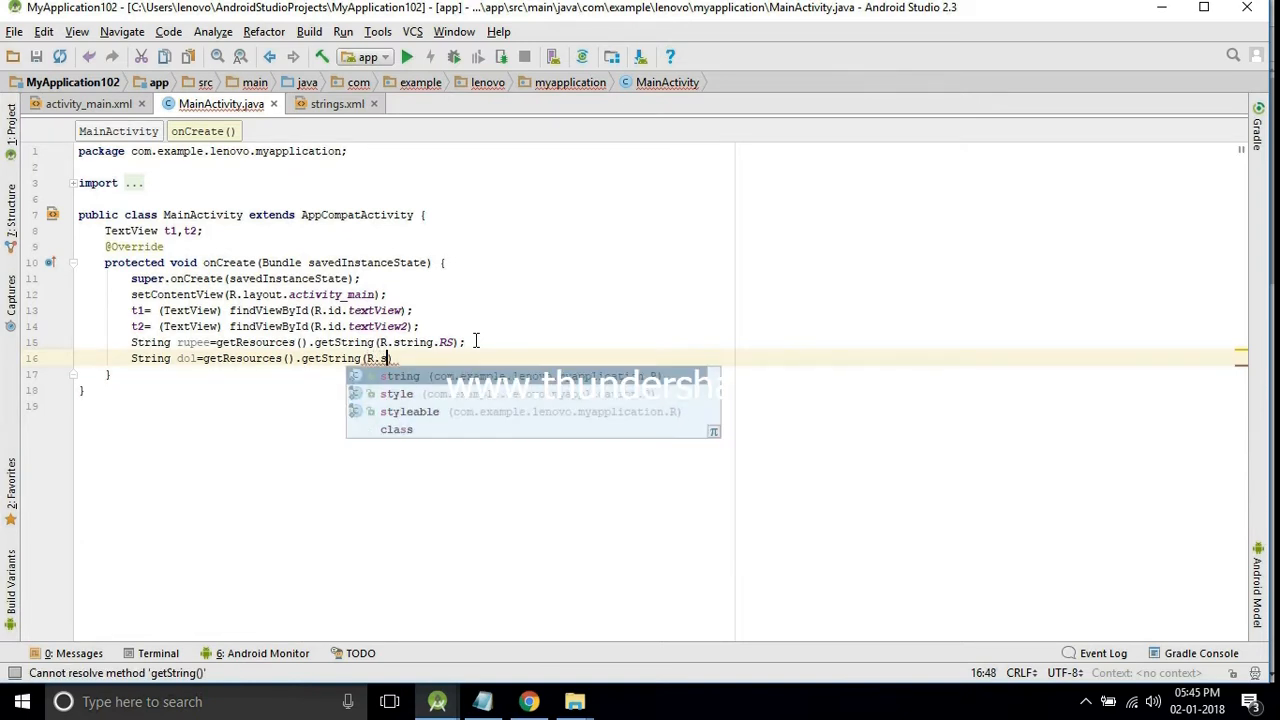
text(tring.DOL);)
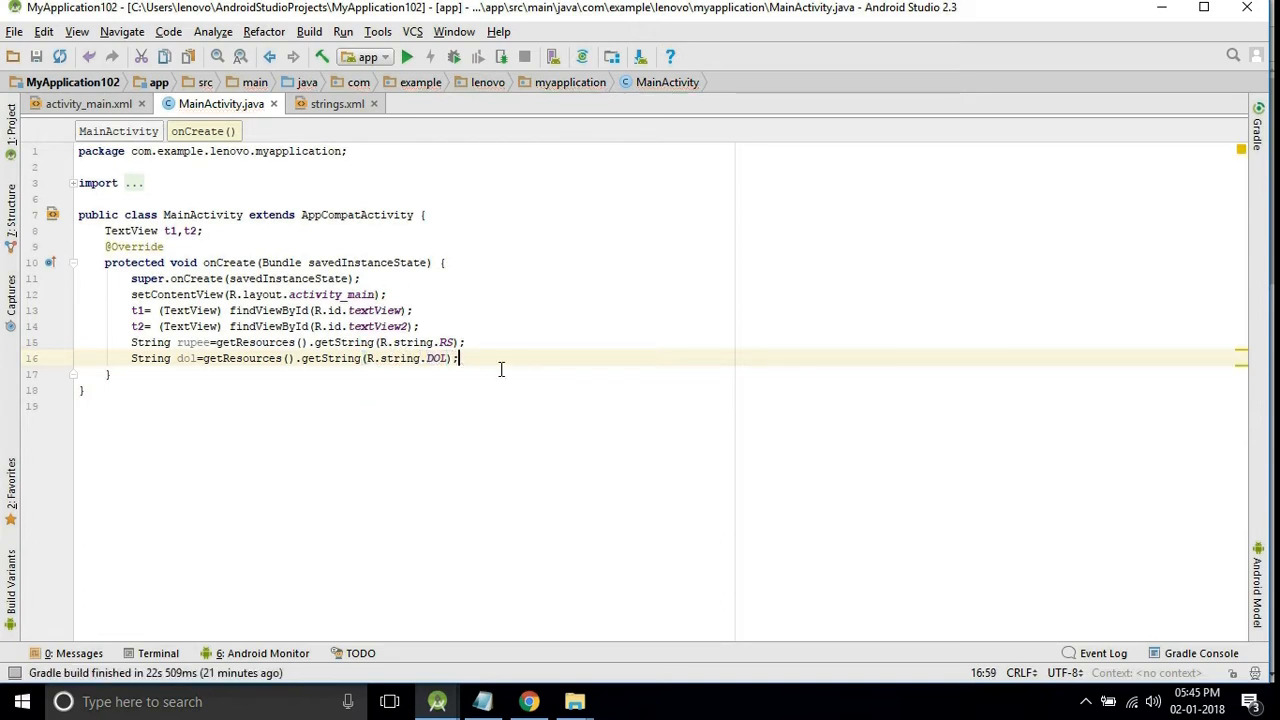
key(enter)
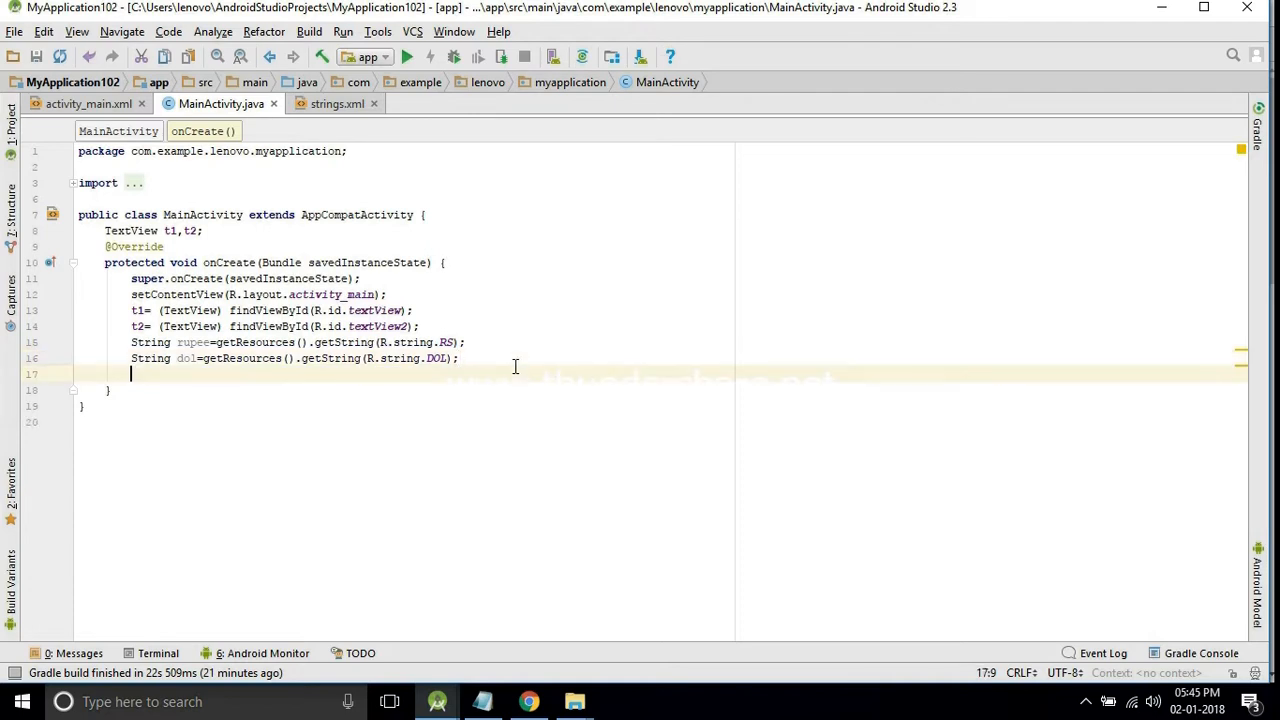
- Set t1's text to rupee+"10000" using the setText suggestion
text(t)
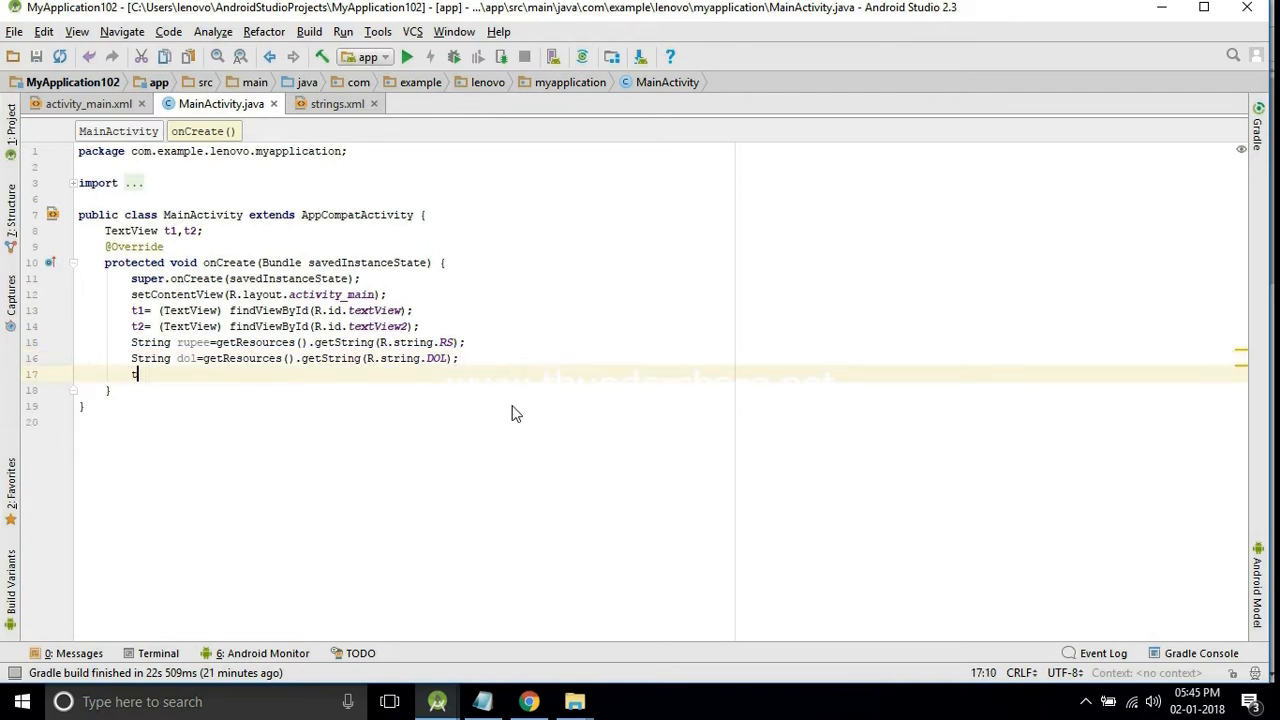
text(1)
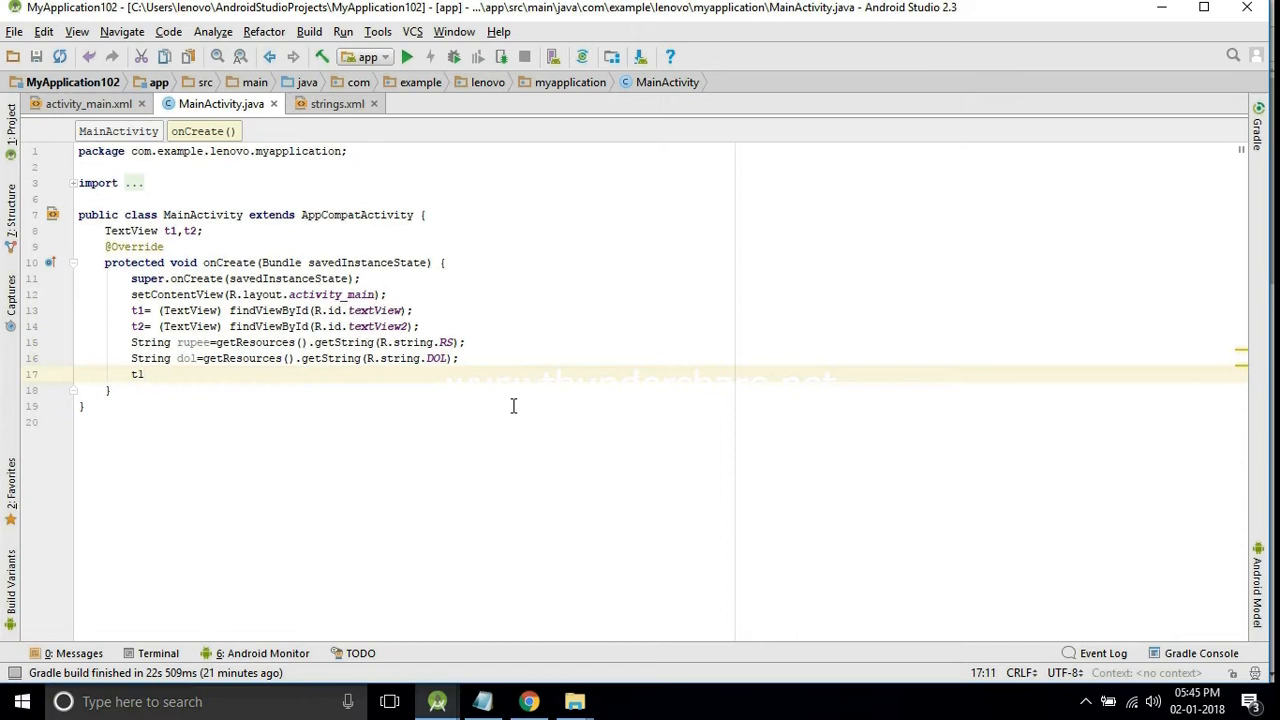
text(.setAu)
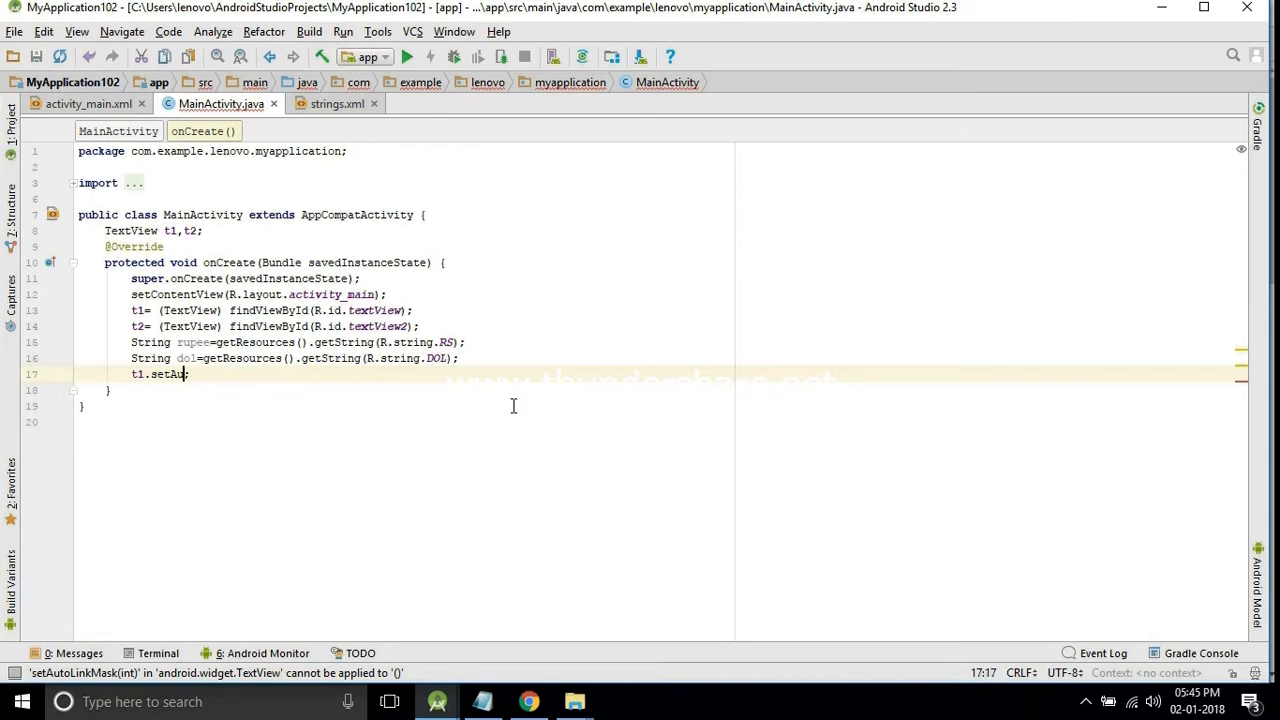
key(Backspace)
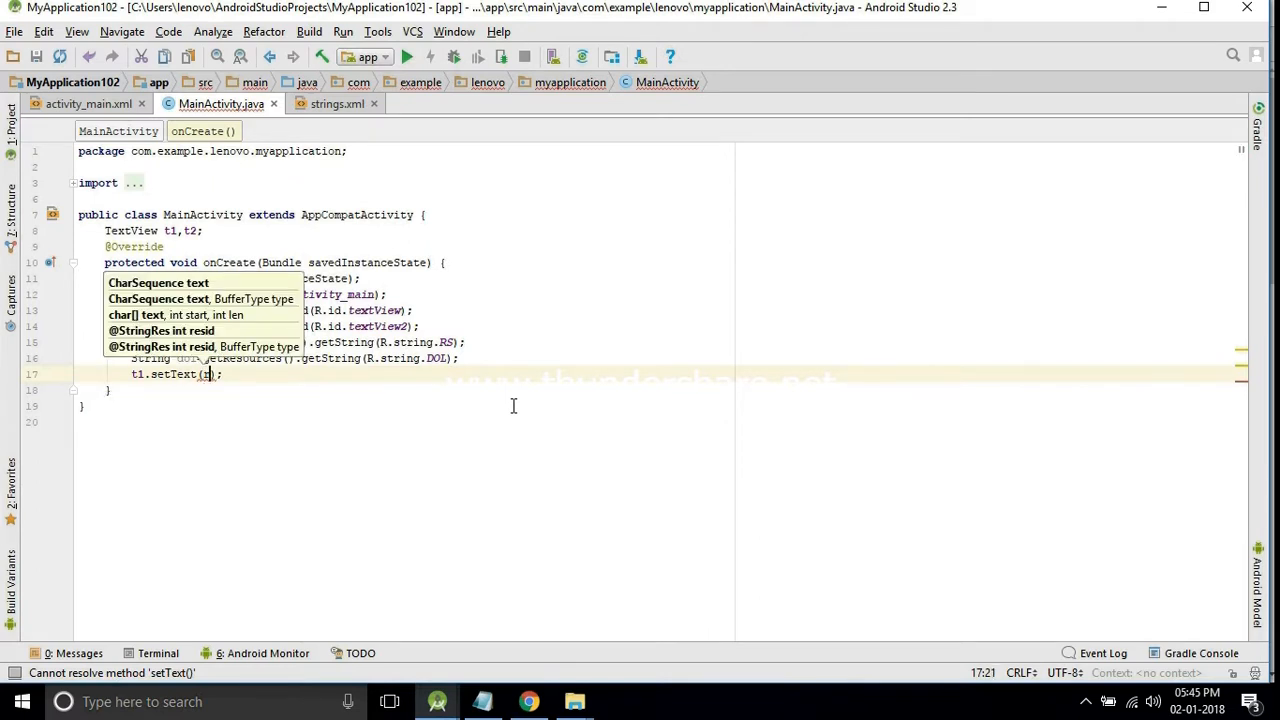
text(upee)
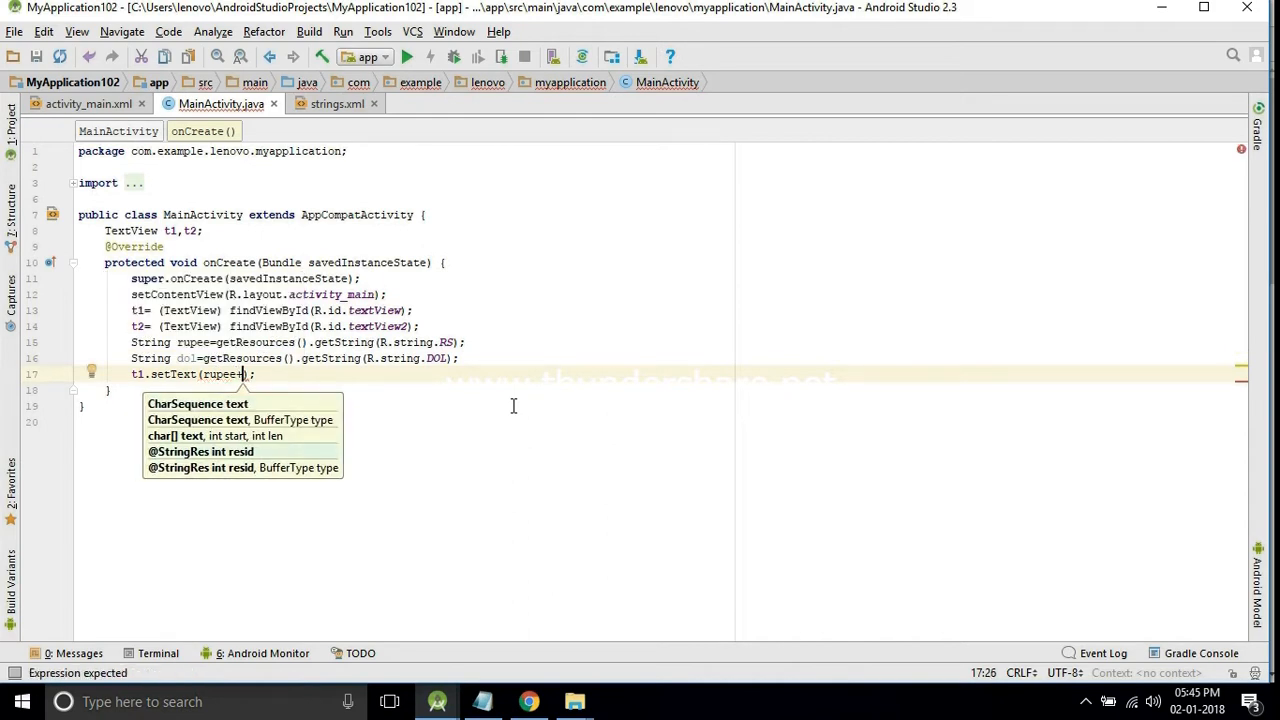
text(+")
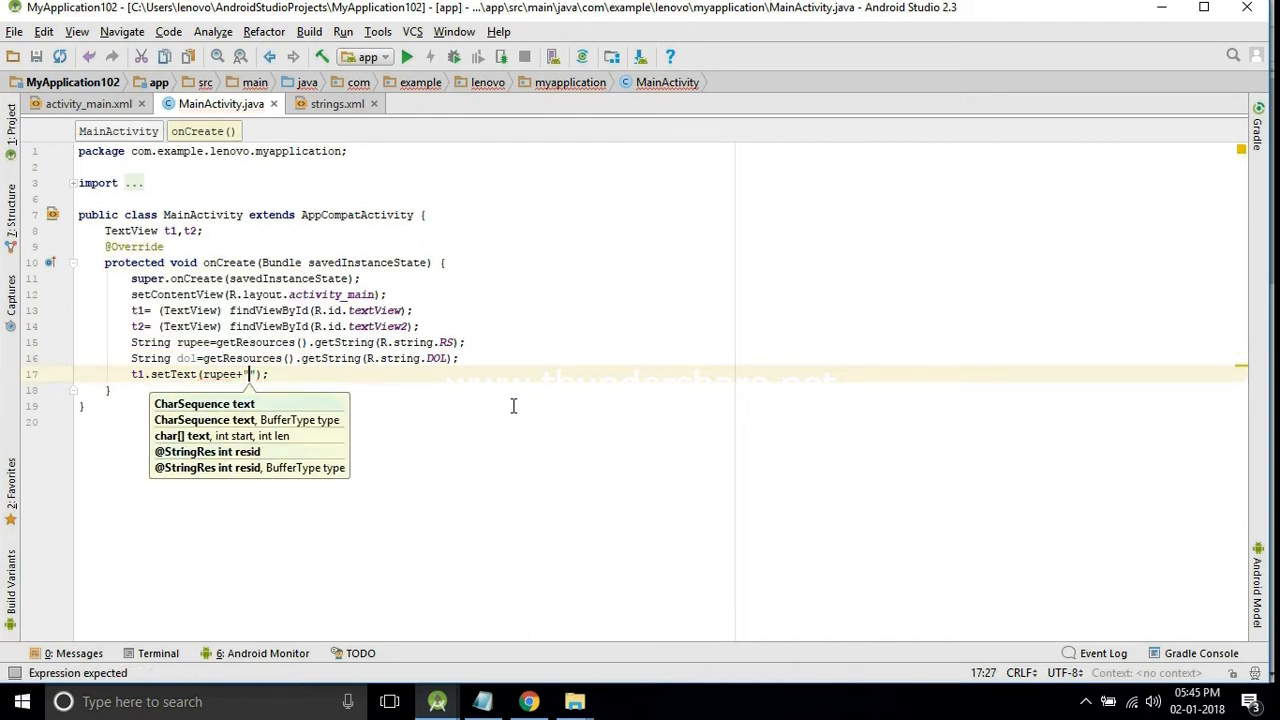
text(10000)
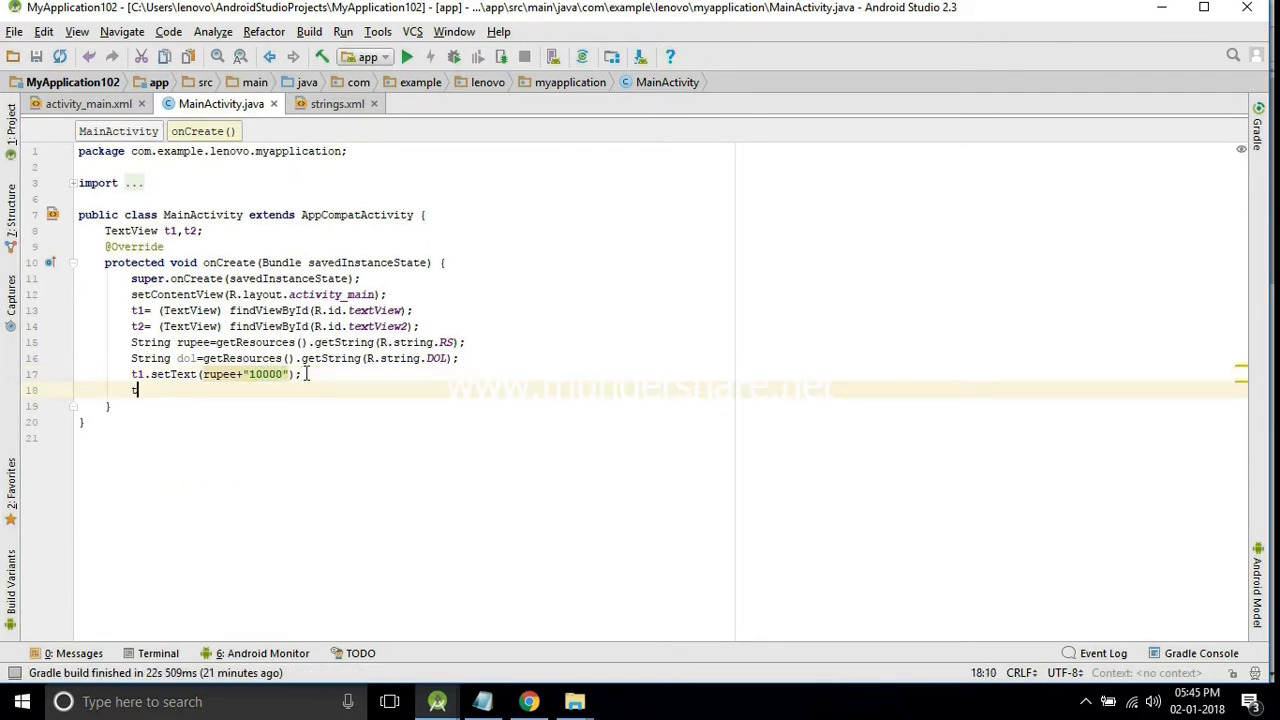
- Set t2's text to dol+"300"
text(t2.setText();)
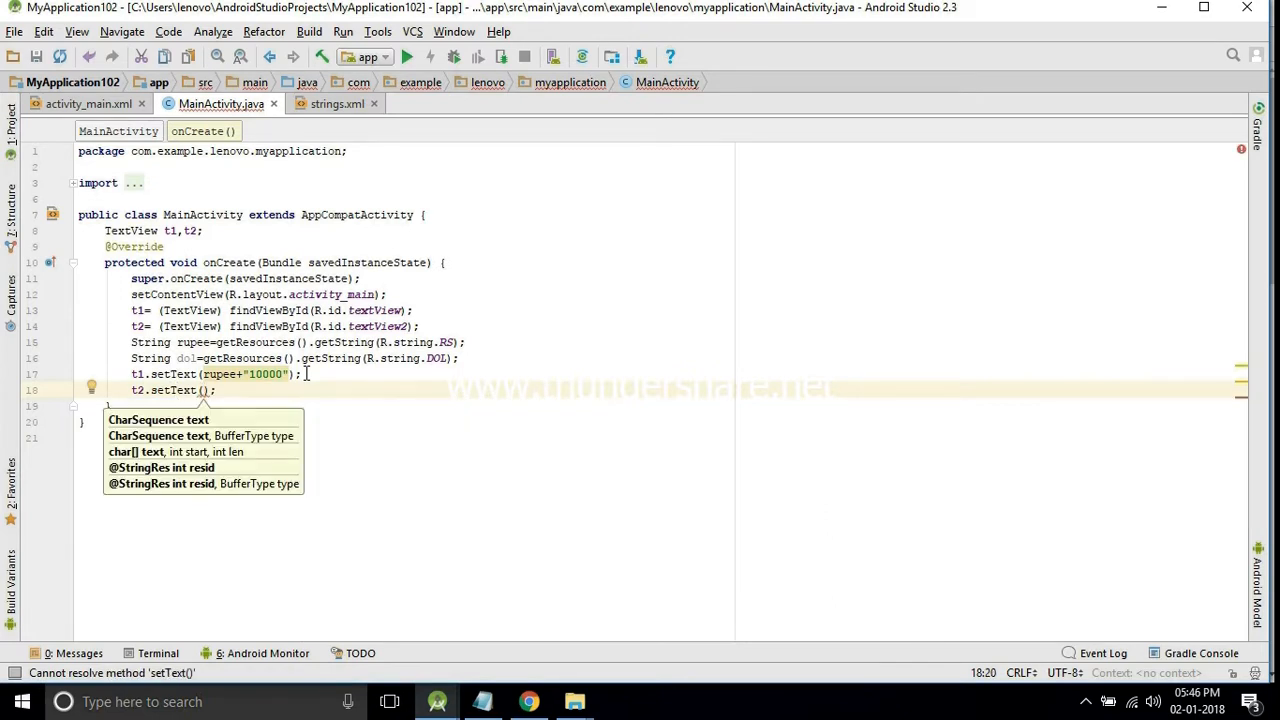
text(dol)
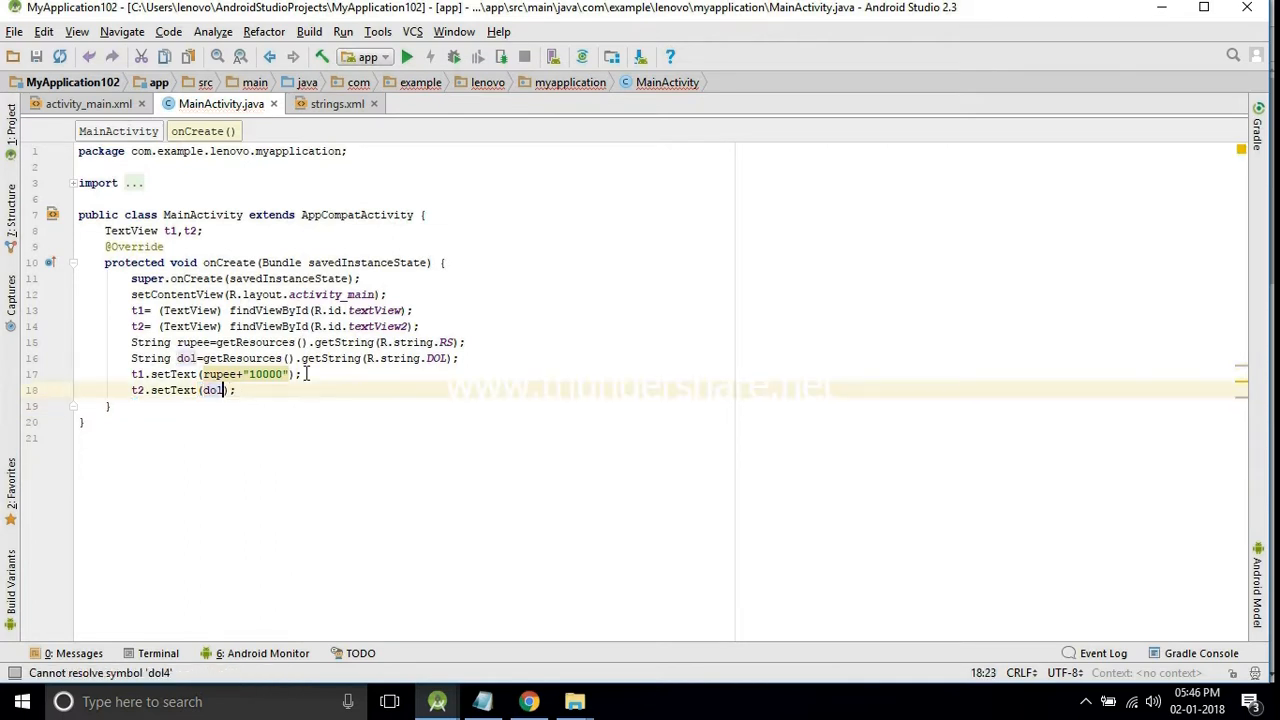
text(+"")
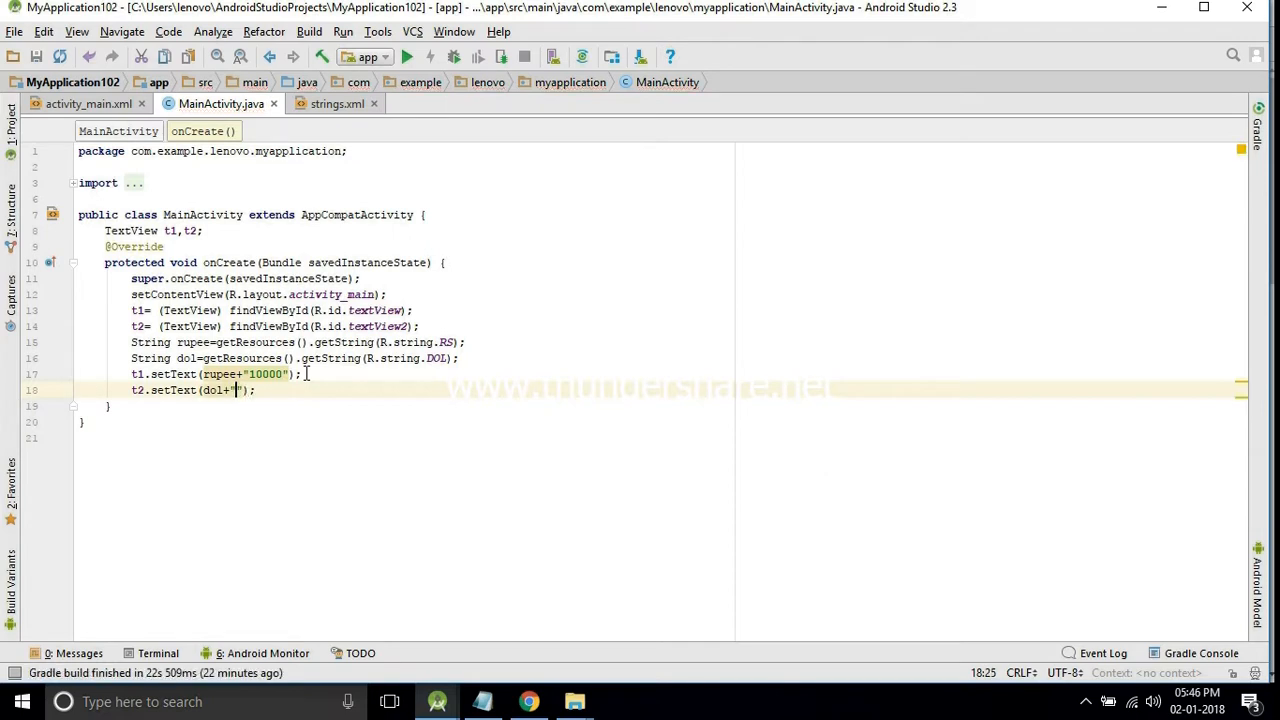
text(300)
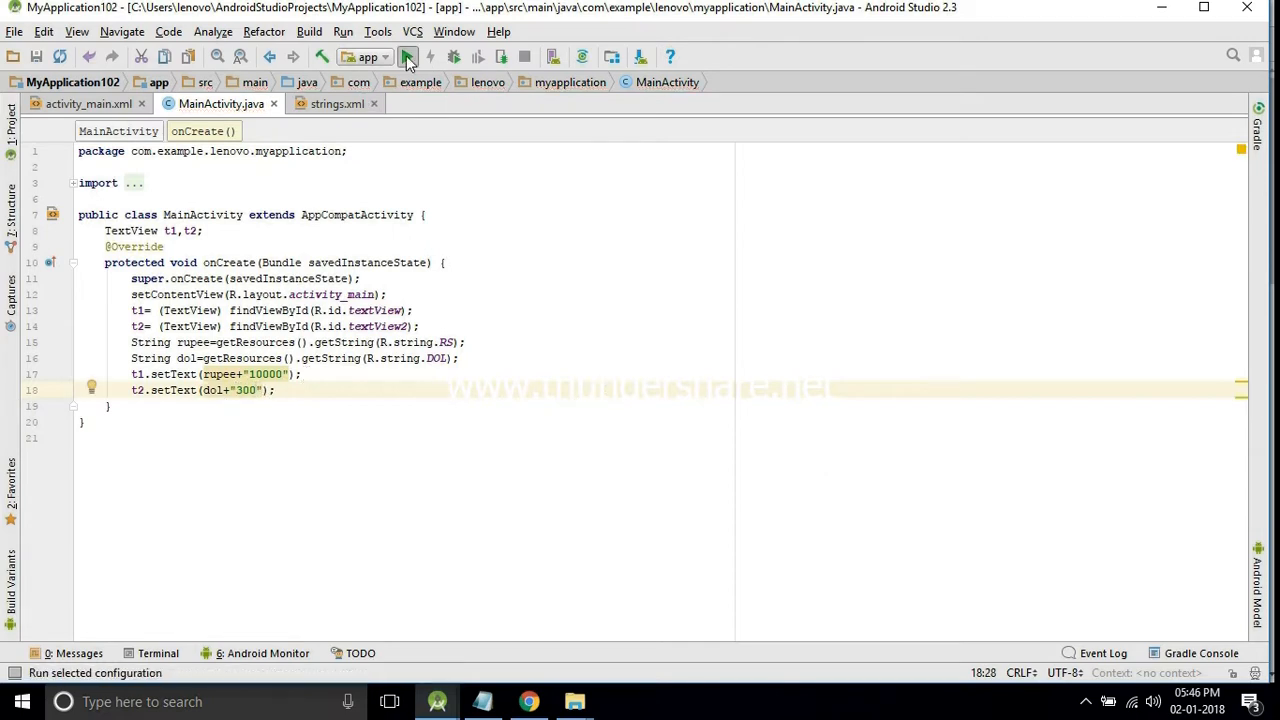
- Run the app on the Nexus 5X API 25 emulator, showing ₹10000 and $300
click(407, 56)
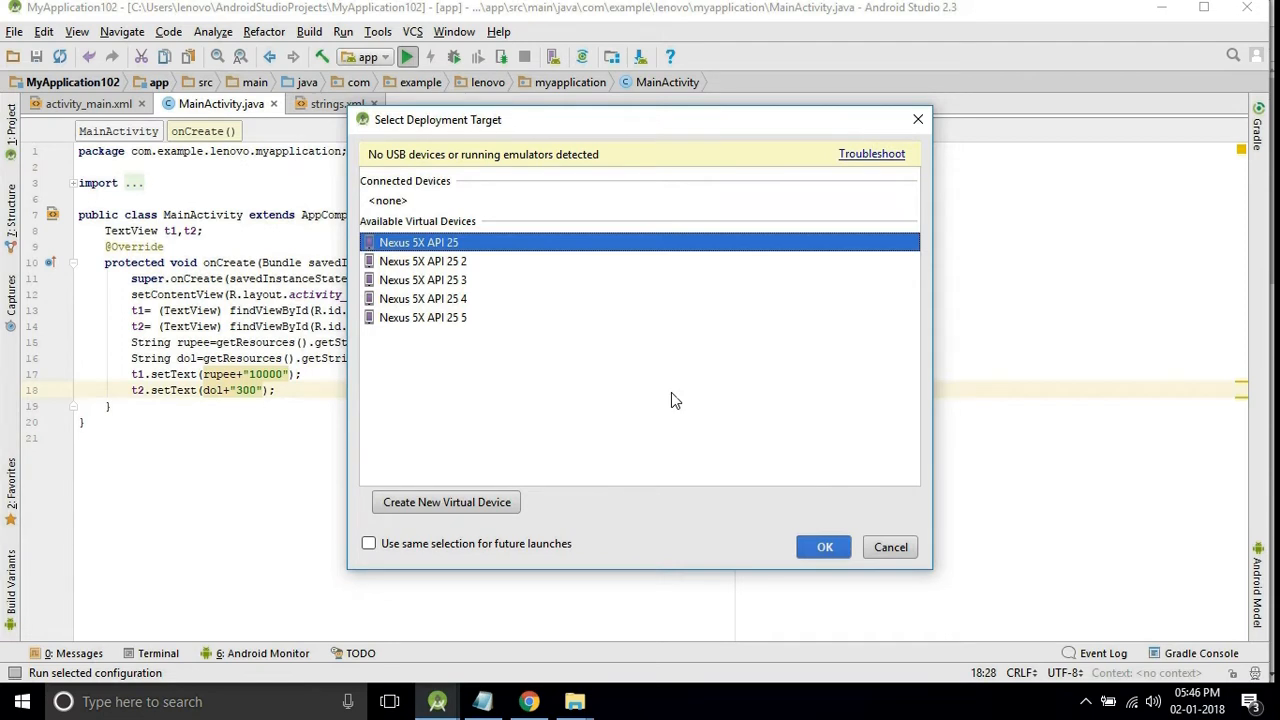
mouse_move(824, 547)
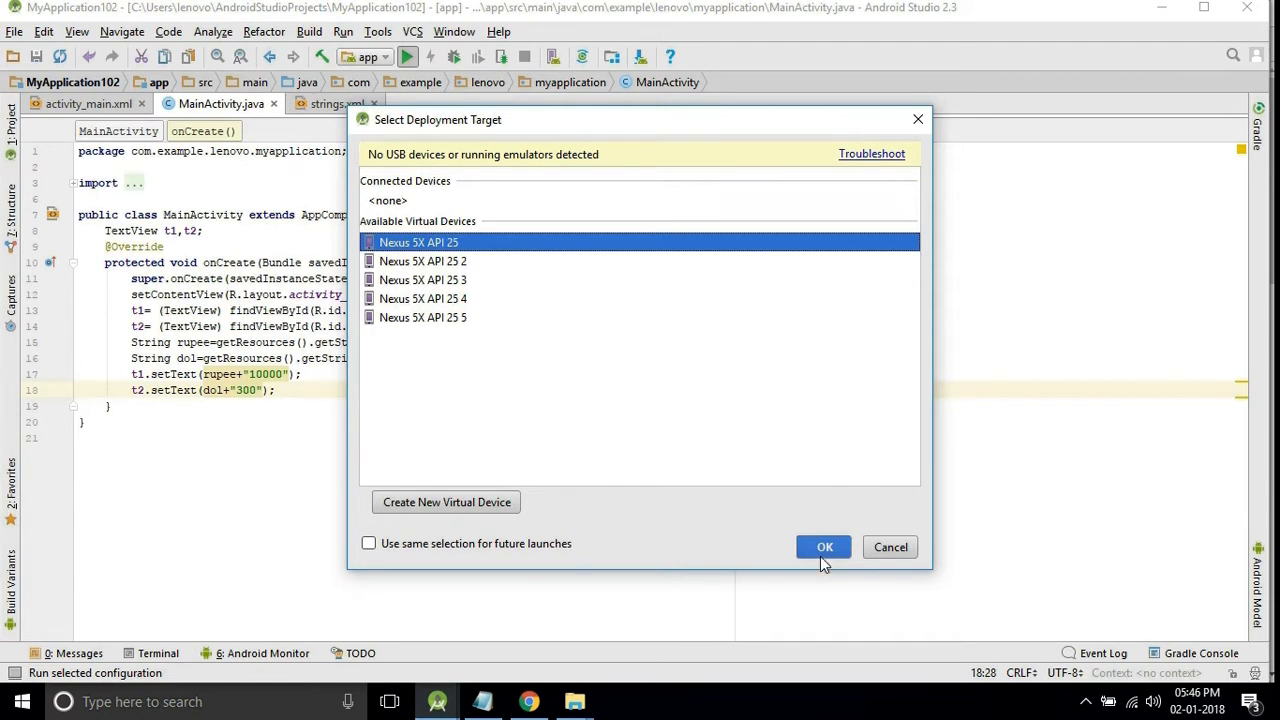
click(824, 547)
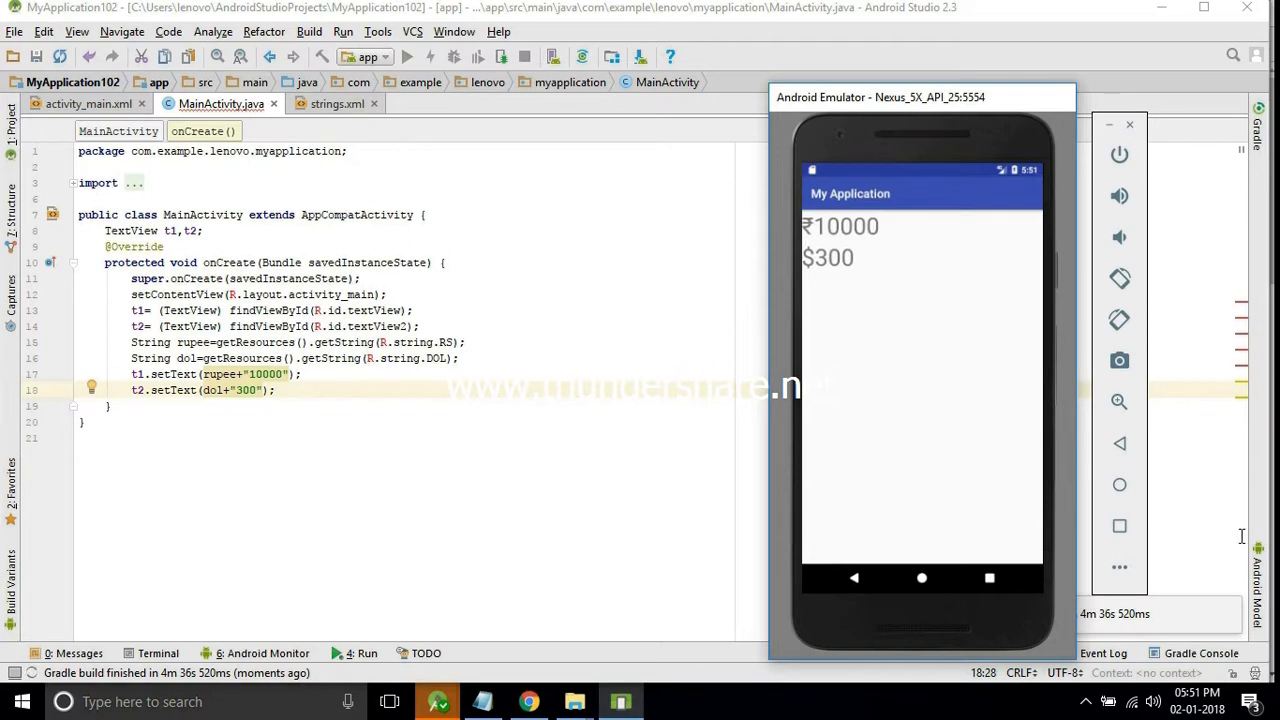
mouse_move(877, 289)
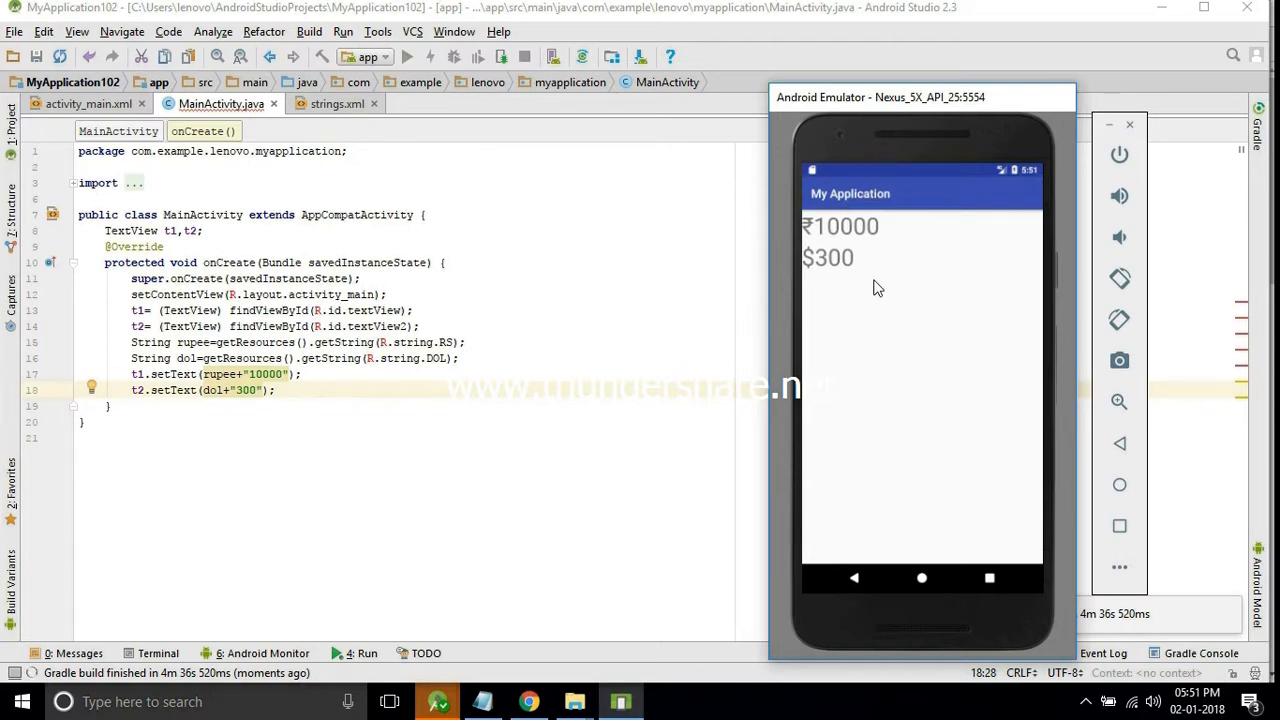
mouse_move(867, 248)
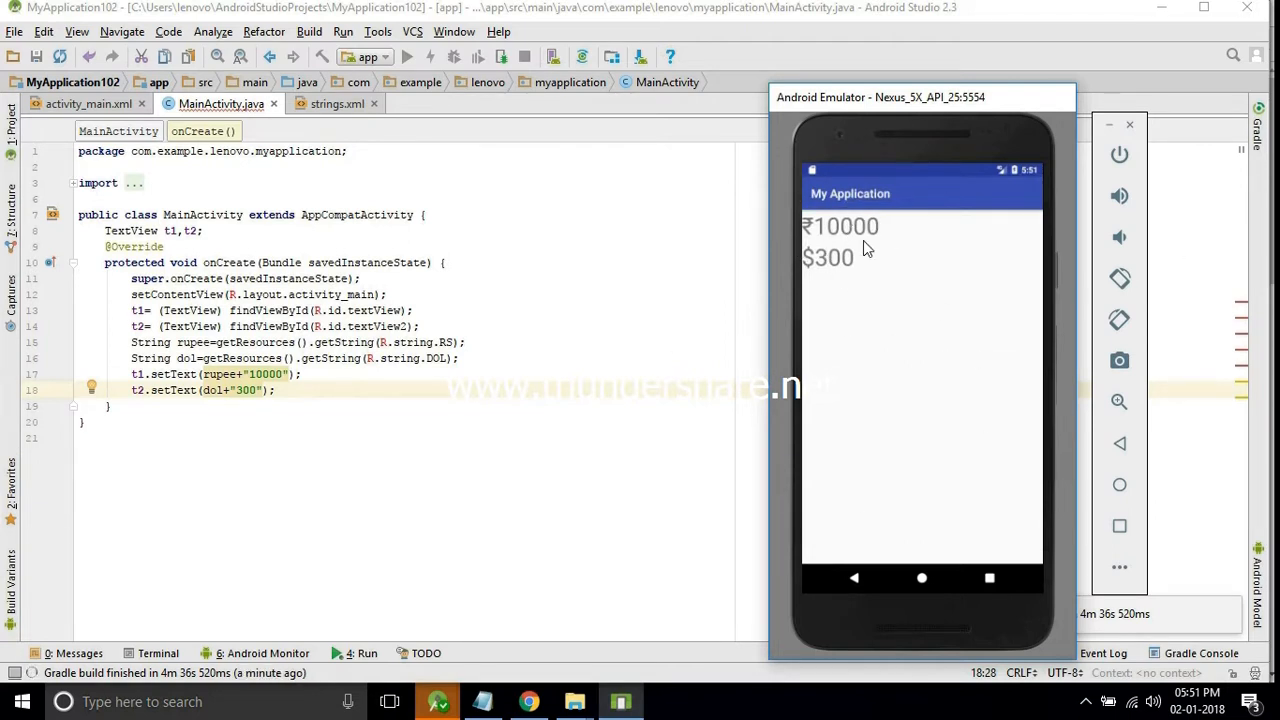